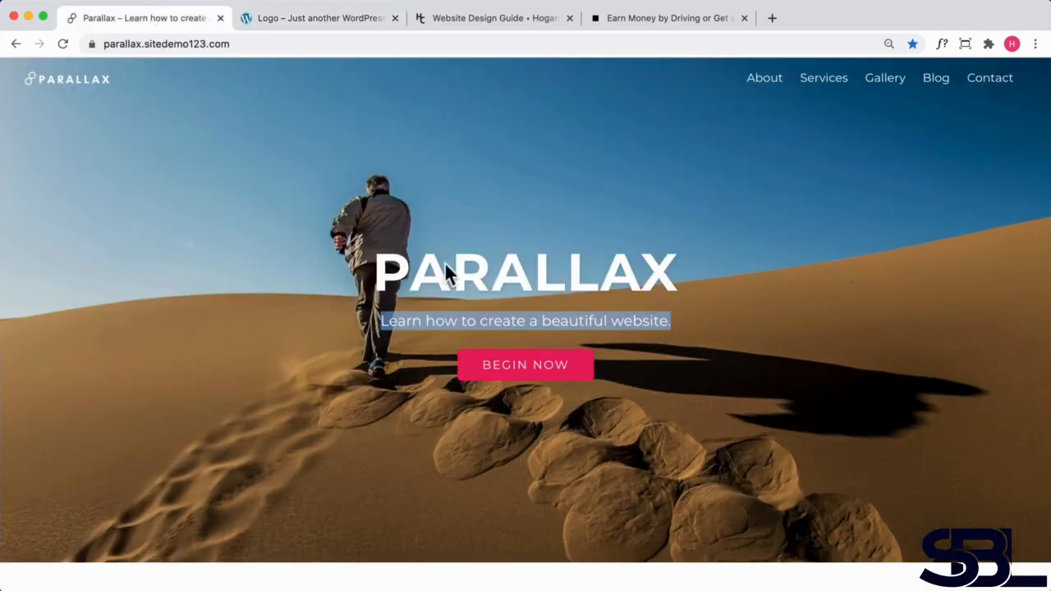
Browse the Parallax demo page down to its Contact section, then return to the site being built.
scroll(down, 3)
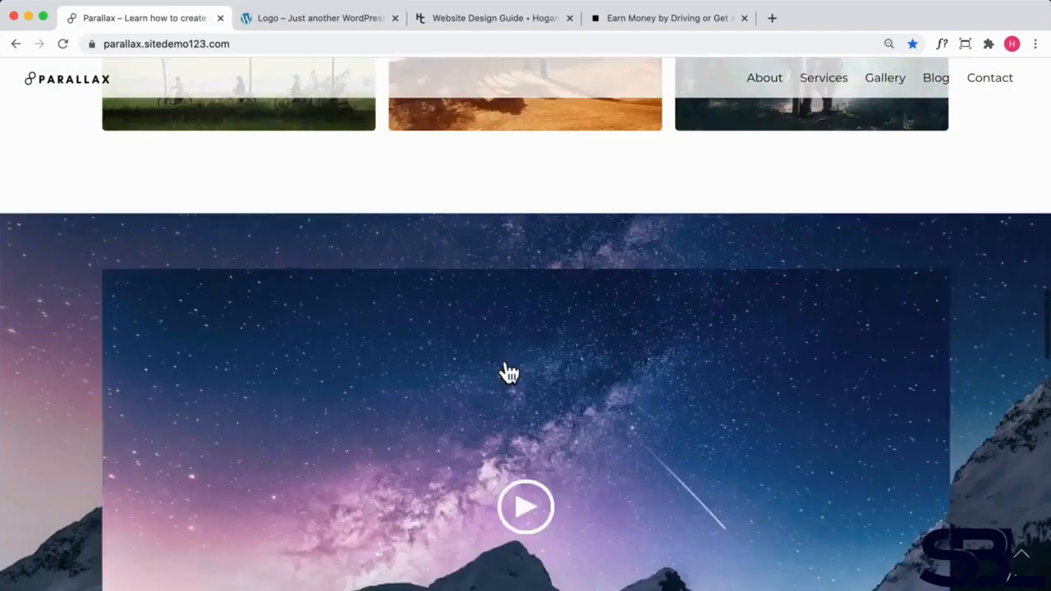
click(989, 77)
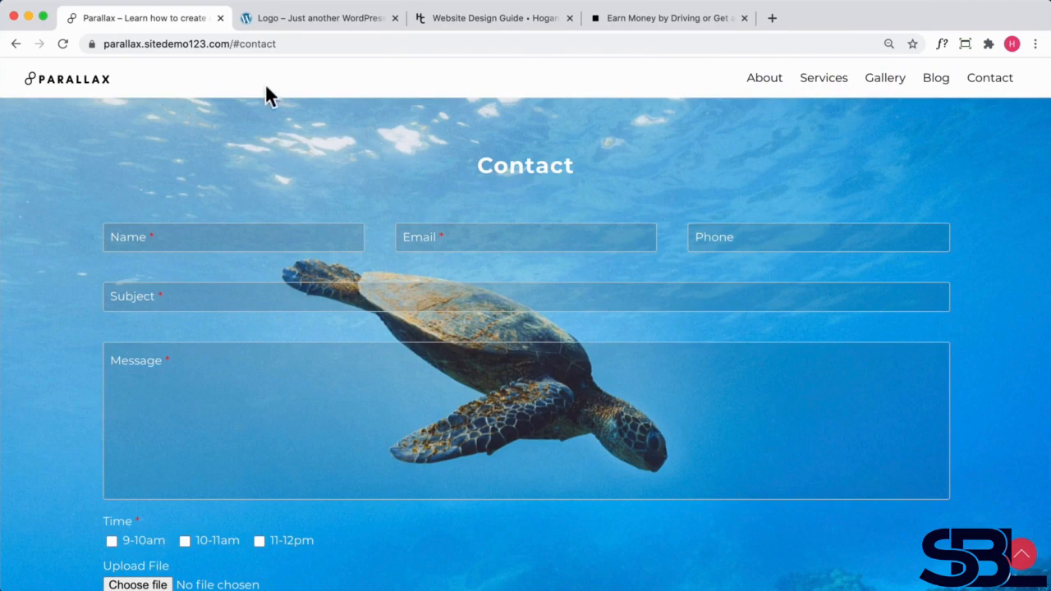
click(318, 17)
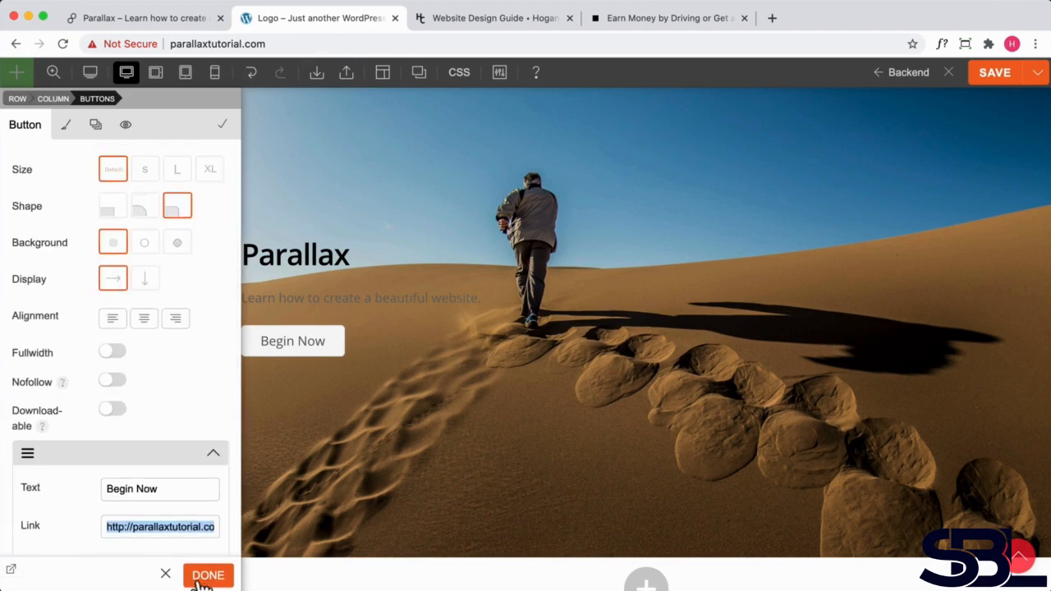
Confirm the Begin Now button's text and link settings and return to the hero row.
click(207, 575)
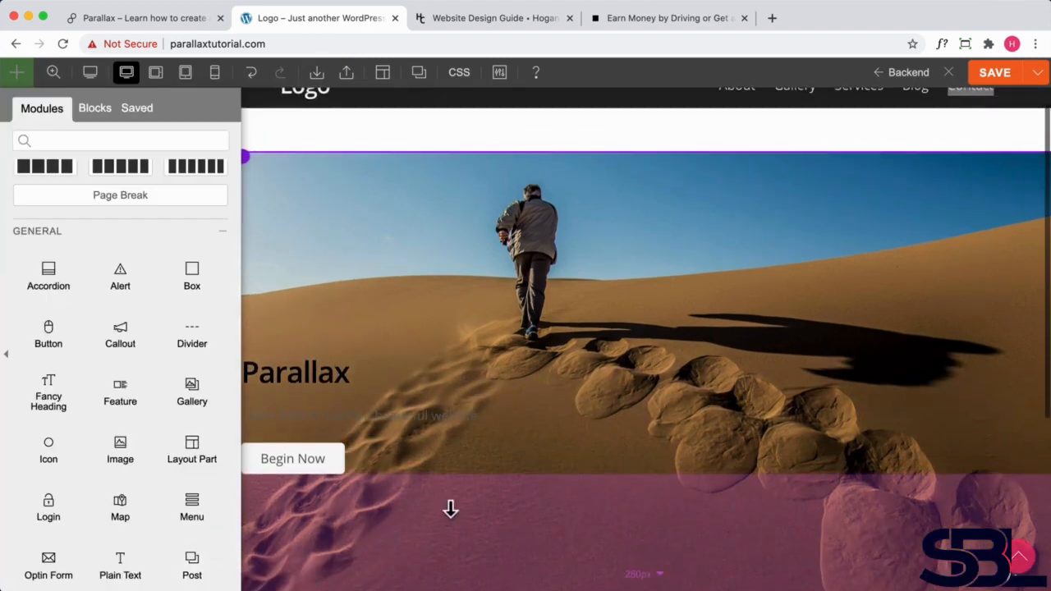
scroll(down, 3)
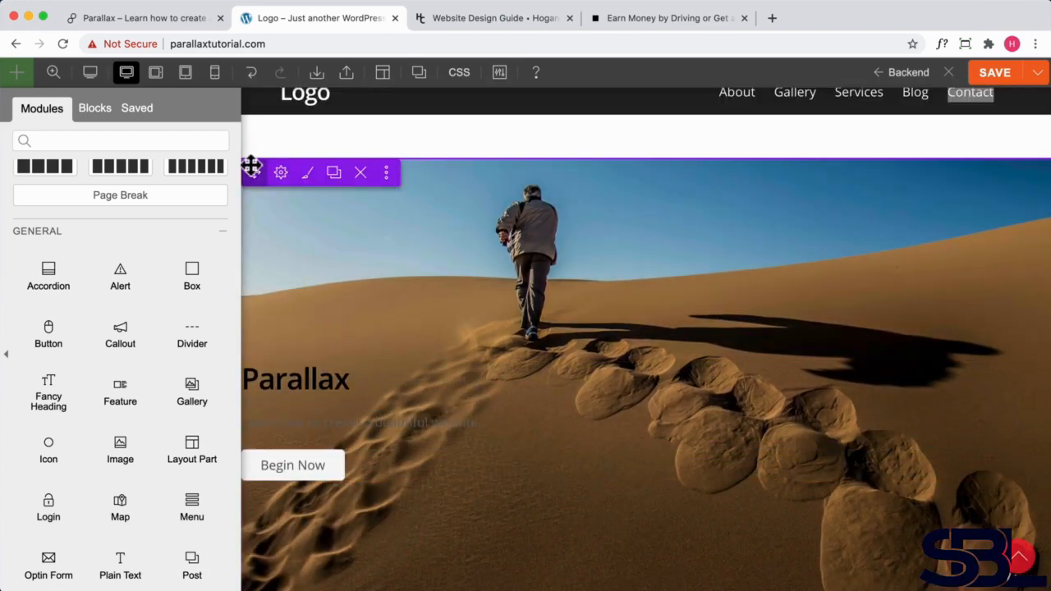
Center-align the hero row's text via its Font styling and start styling the Parallax heading white.
click(281, 173)
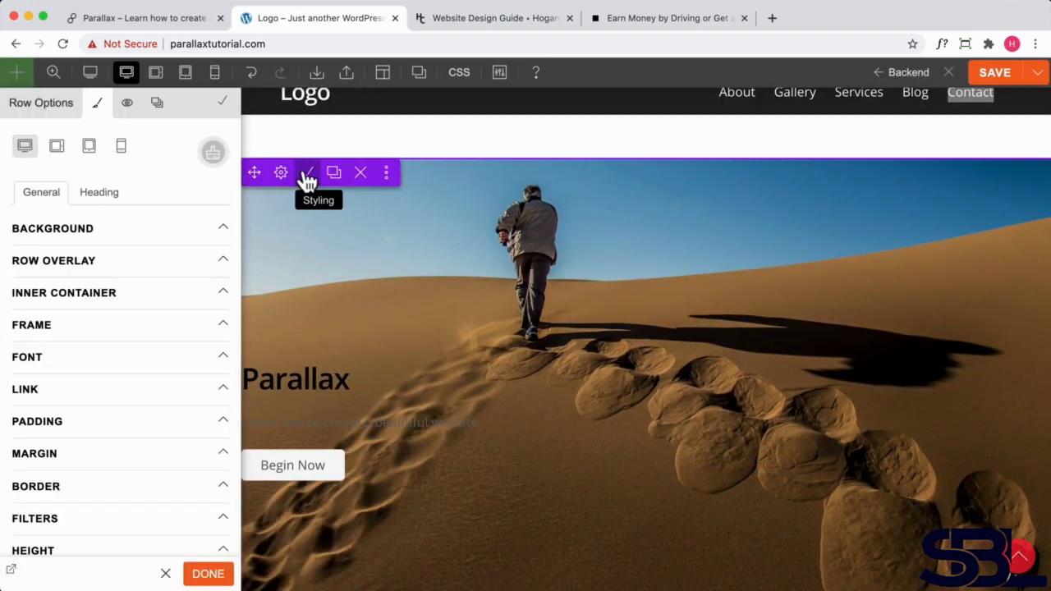
click(281, 172)
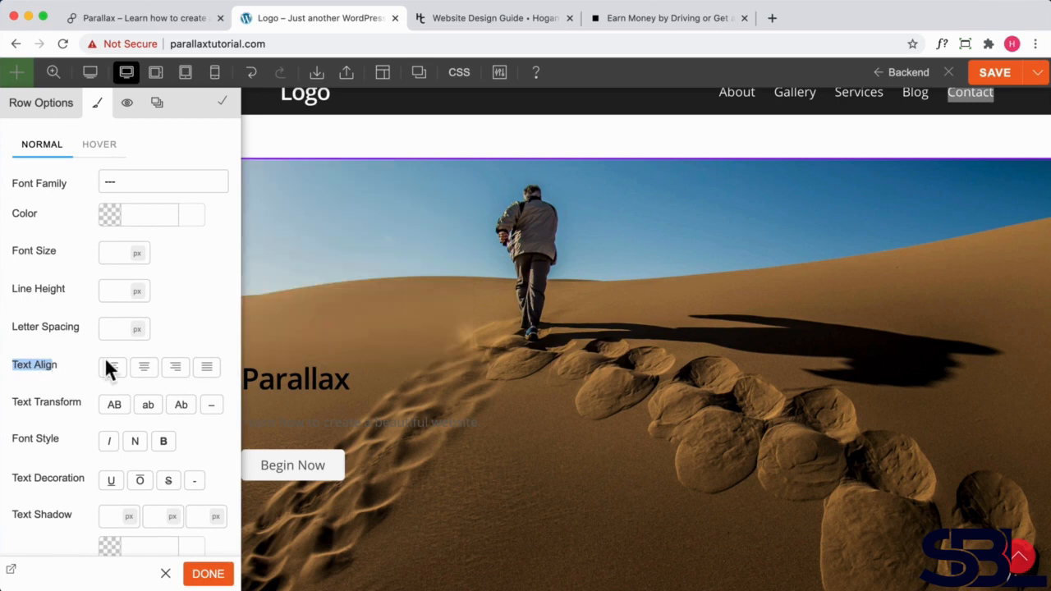
click(143, 368)
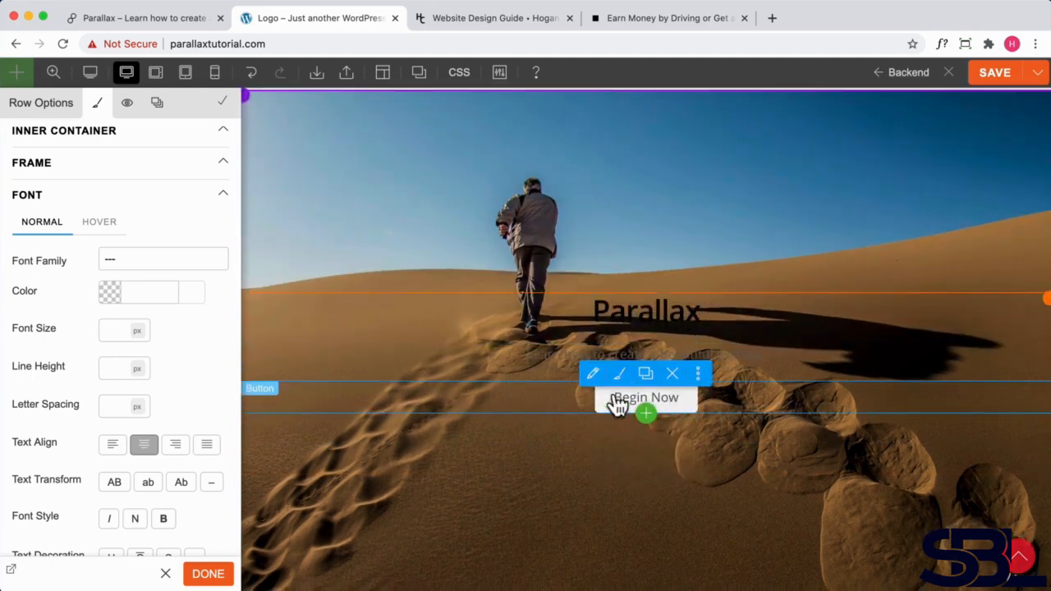
click(645, 308)
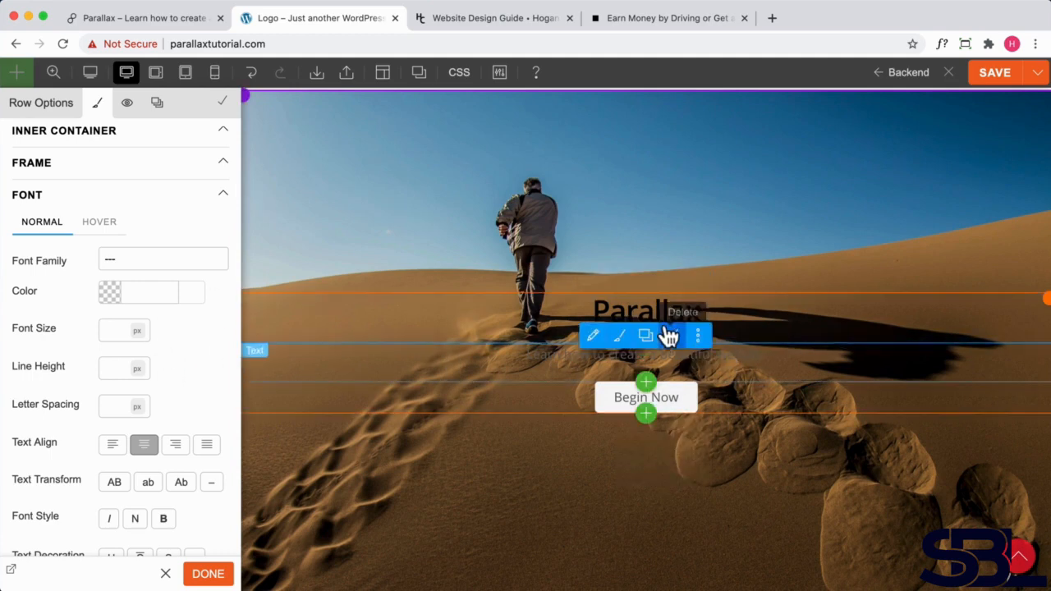
click(108, 293)
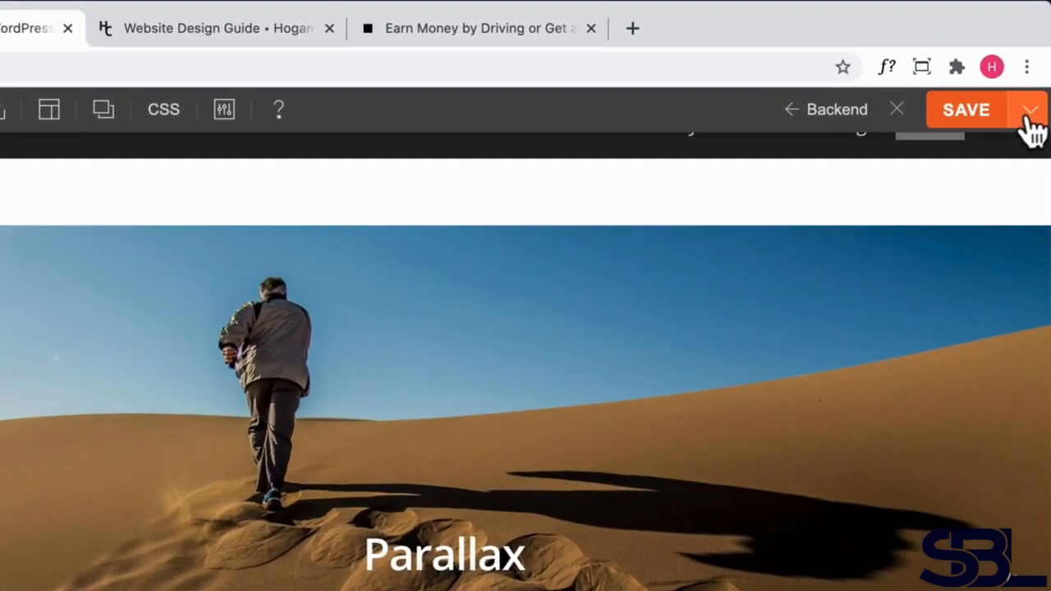
Save the hero layout as a revision commented 'Hero Done'.
click(1032, 108)
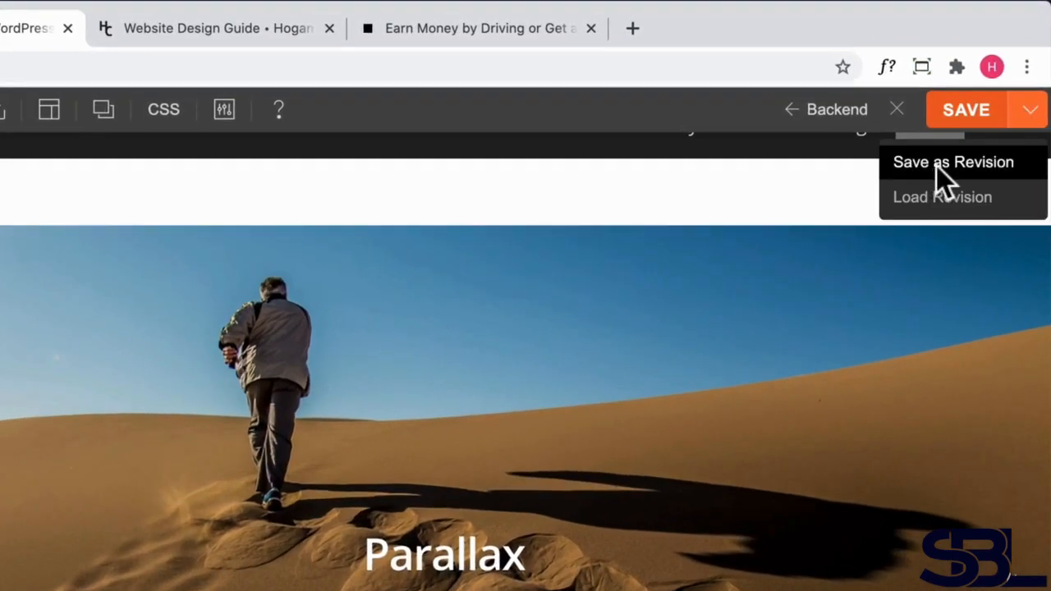
click(953, 162)
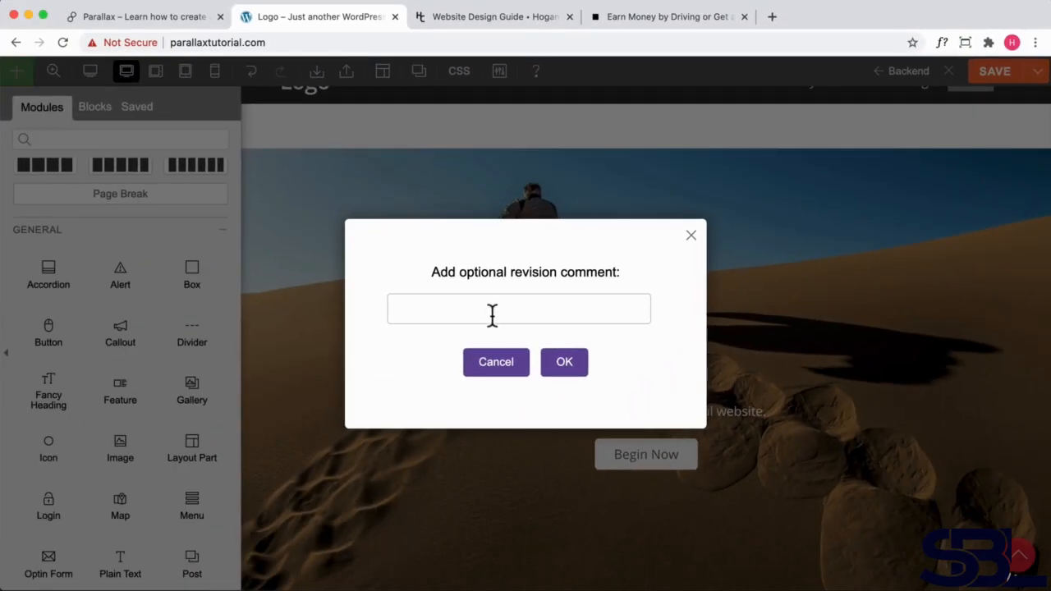
text(H)
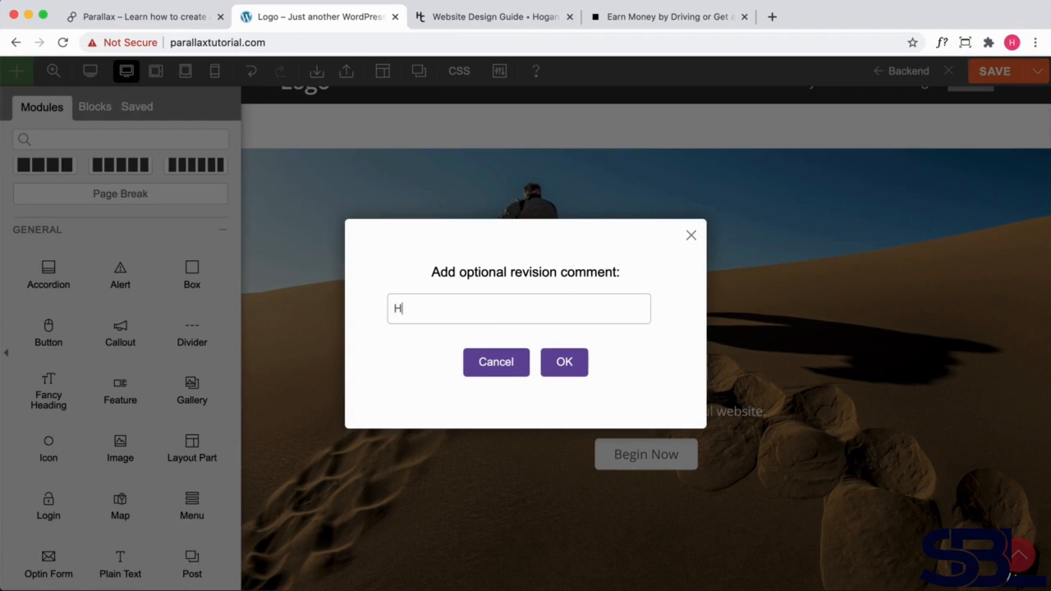
text(ero Done)
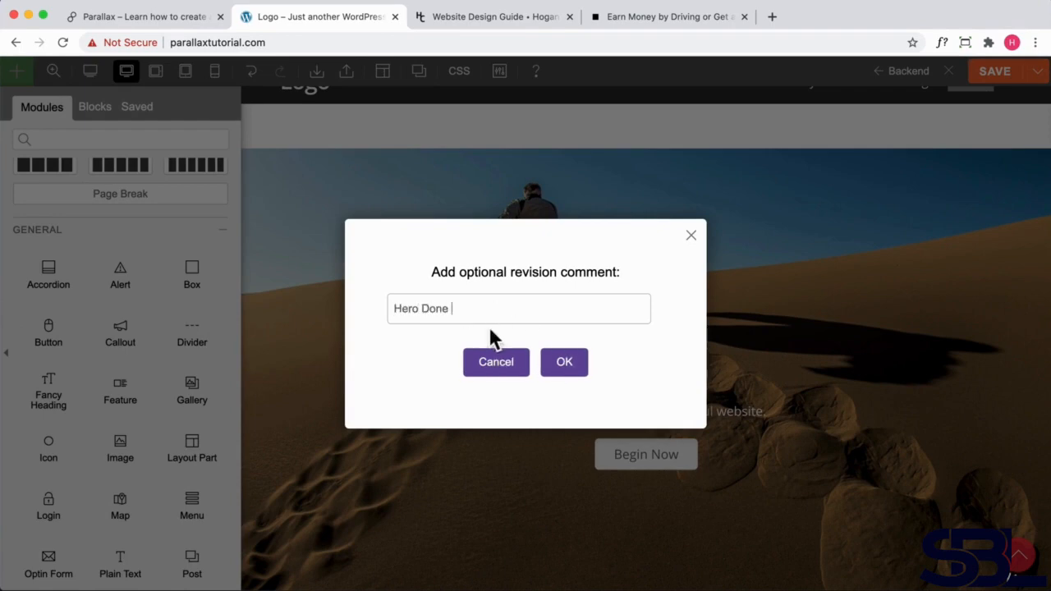
click(565, 363)
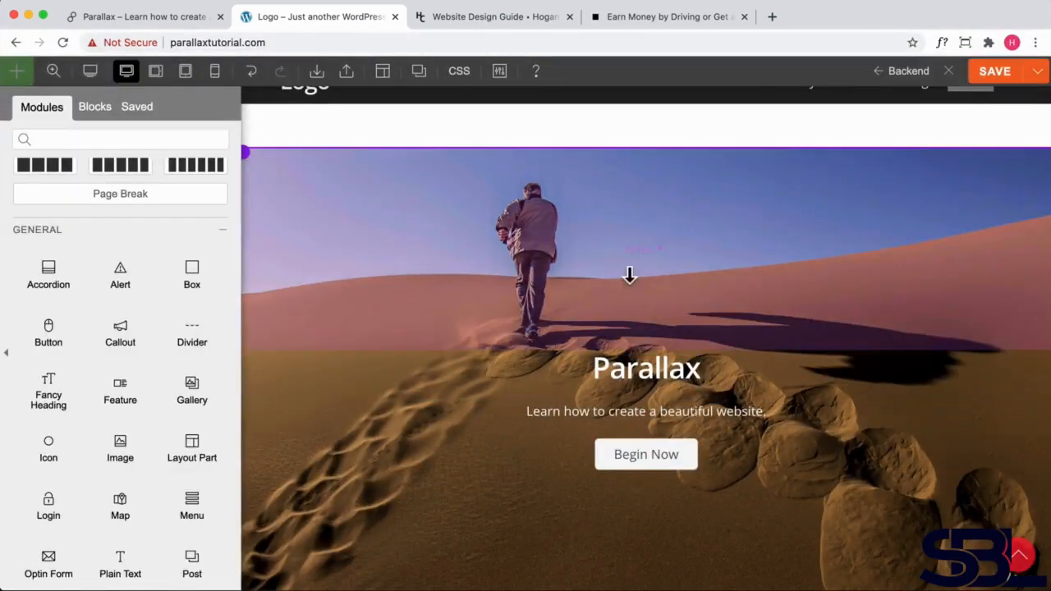
Exit the builder and return to the page.
click(1035, 70)
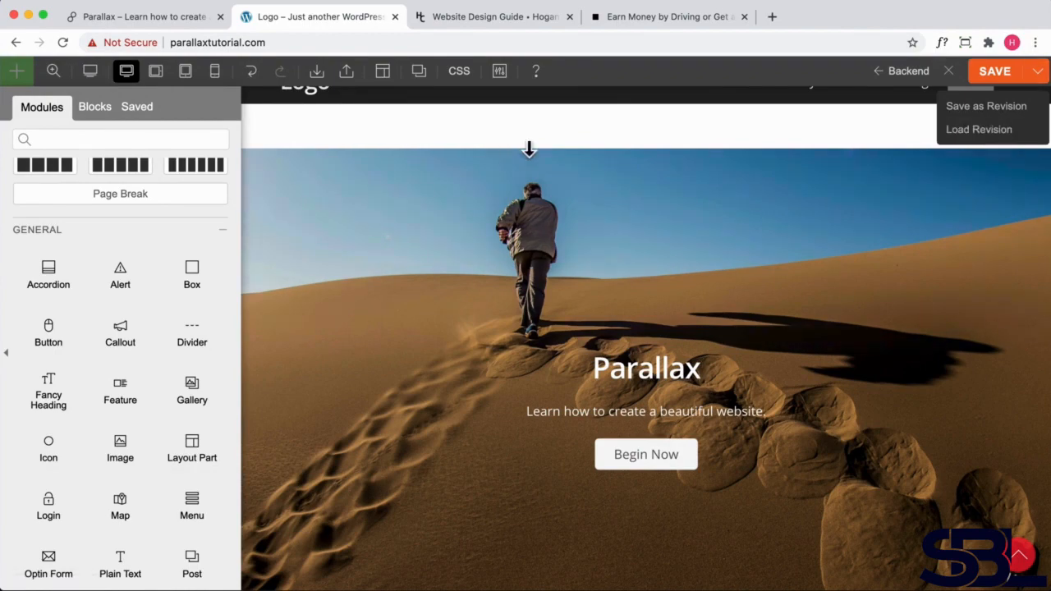
click(950, 71)
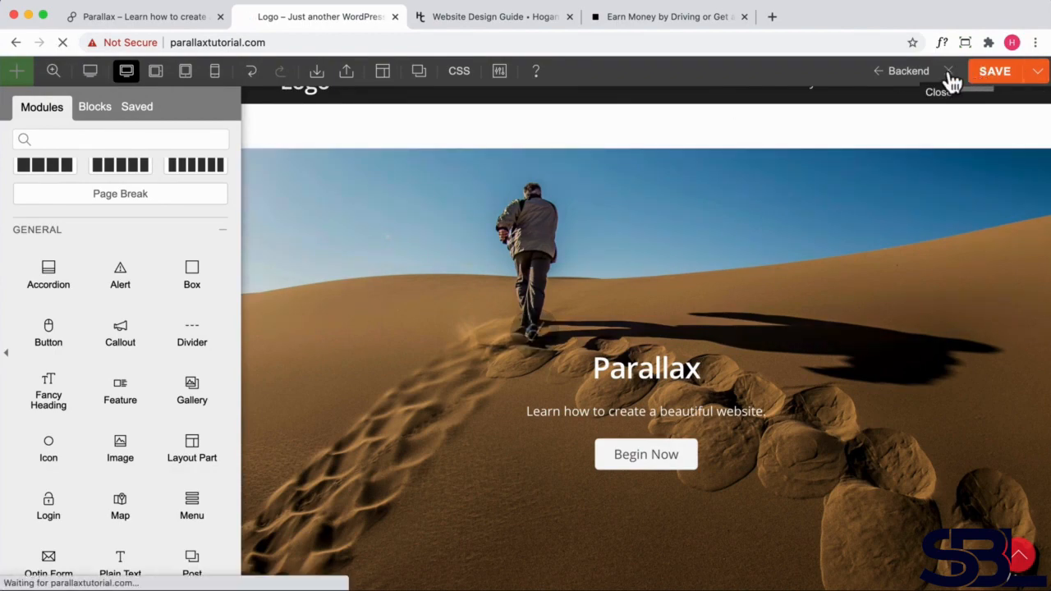
Set the Home page's Content Width to Fullwidth in the WordPress editor and update it.
click(950, 70)
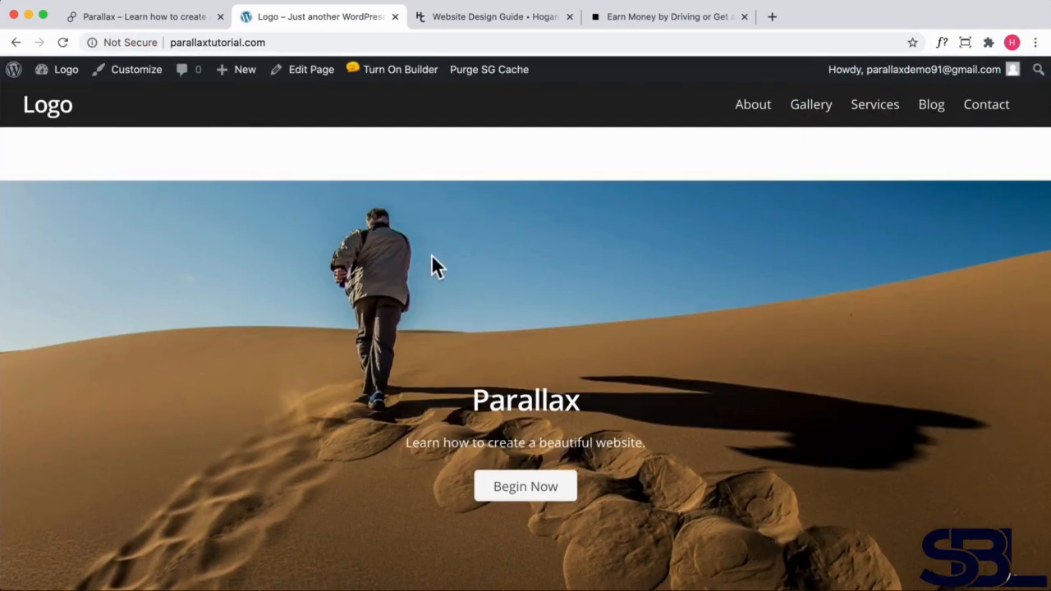
mouse_move(473, 206)
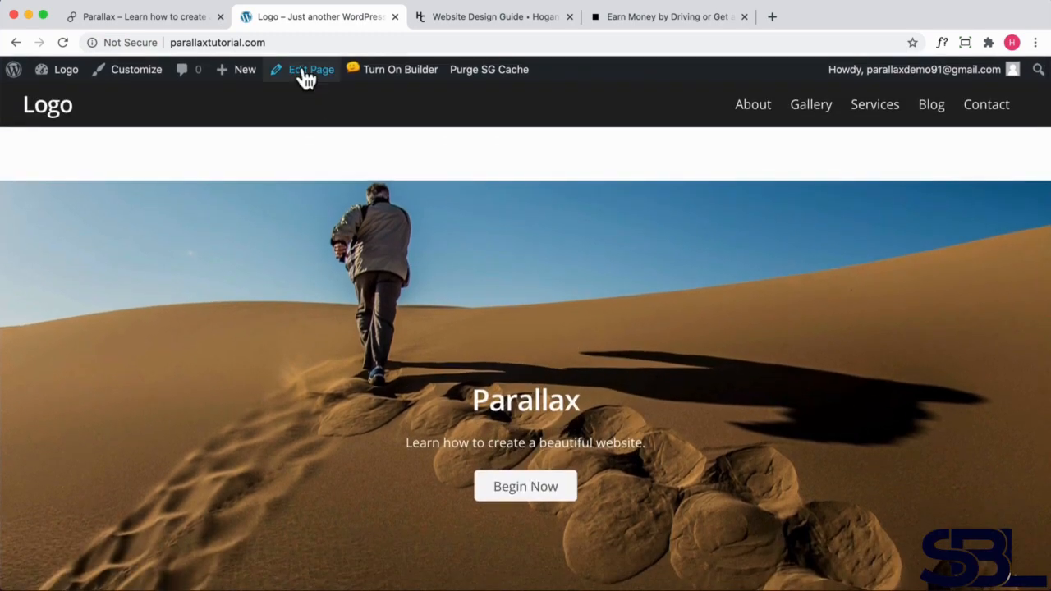
click(311, 69)
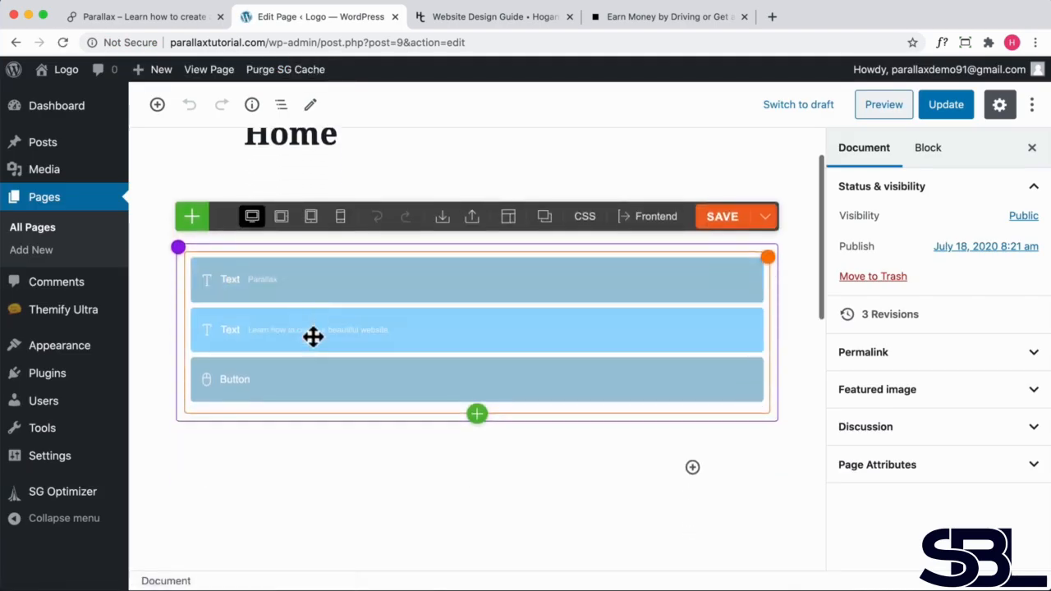
scroll(down, 3)
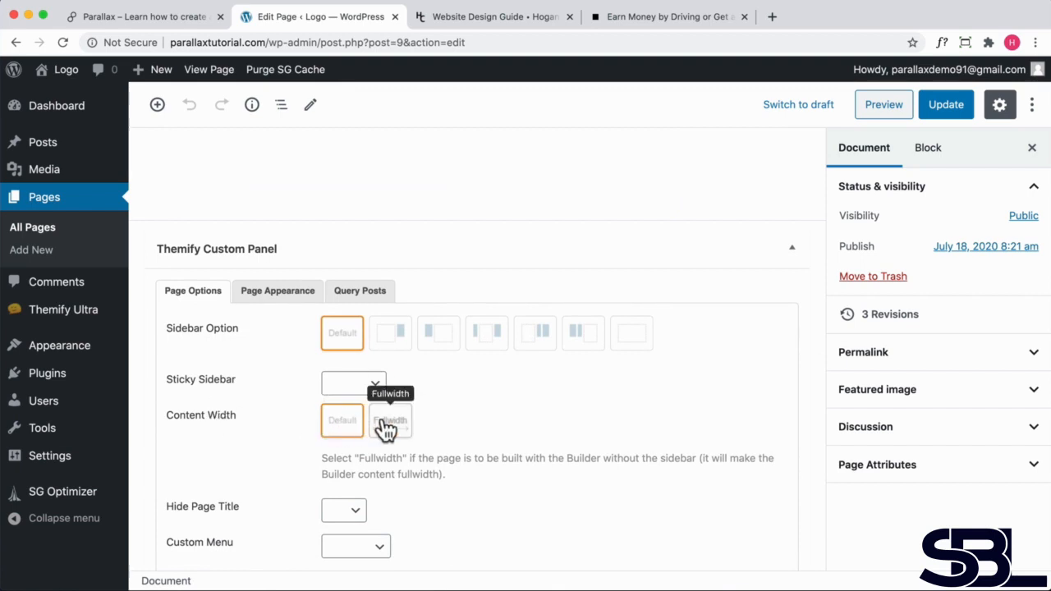
click(391, 420)
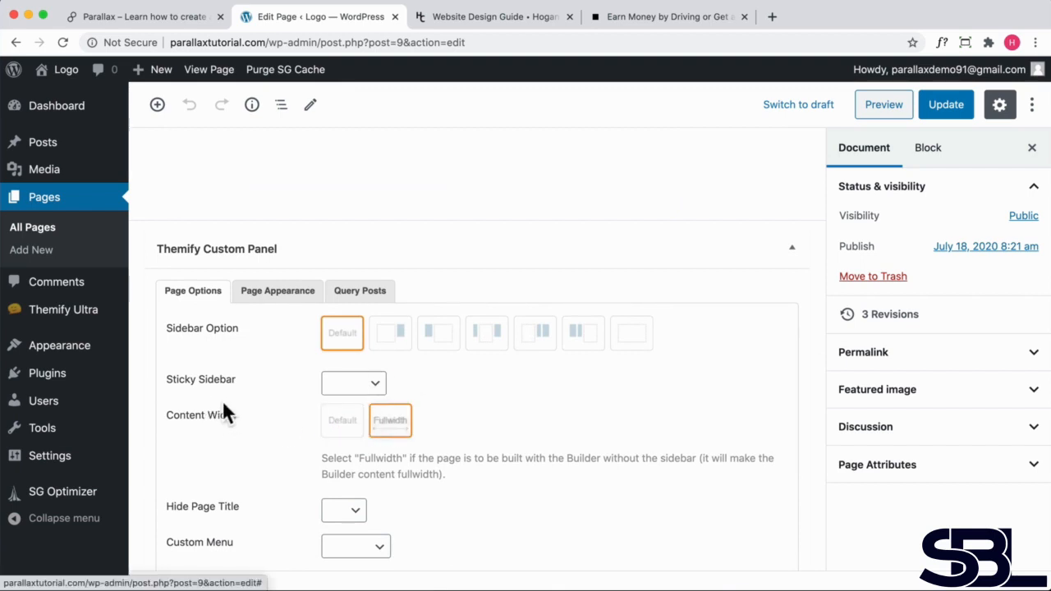
click(946, 106)
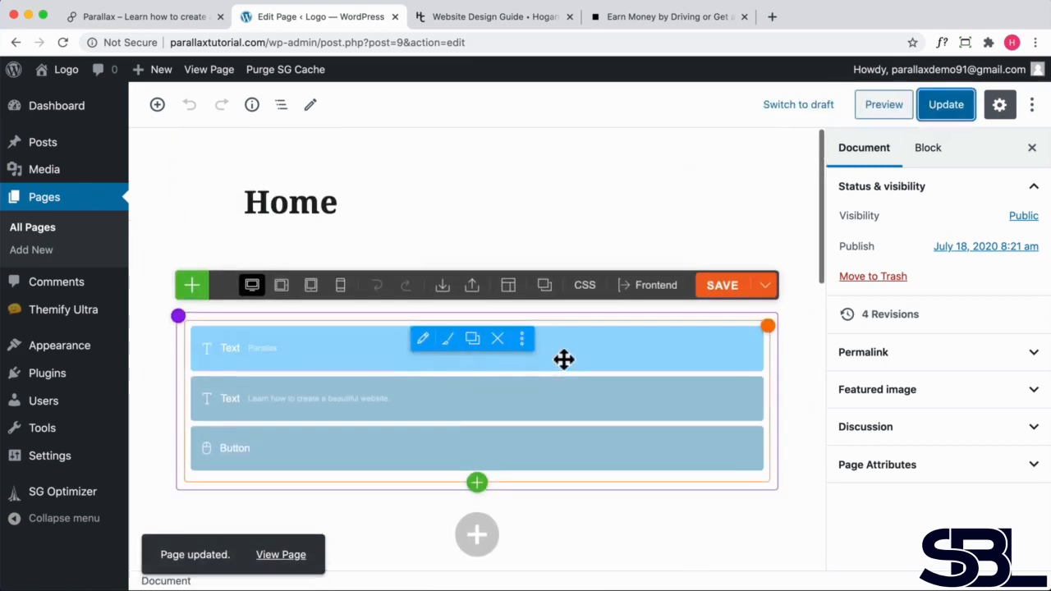
View the live page with the full-width hero below the dark header.
click(291, 201)
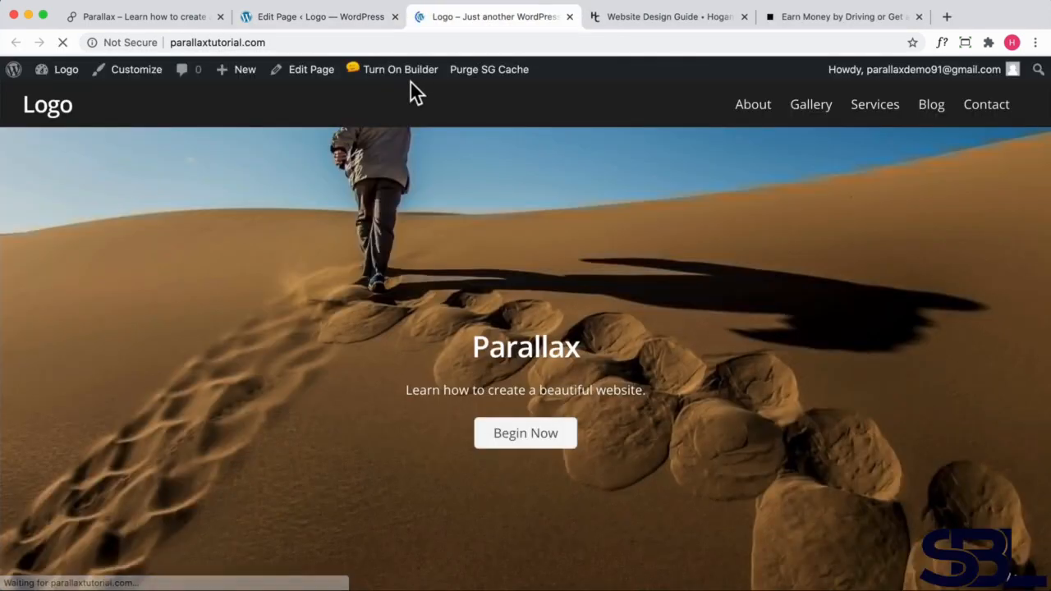
scroll(down, 3)
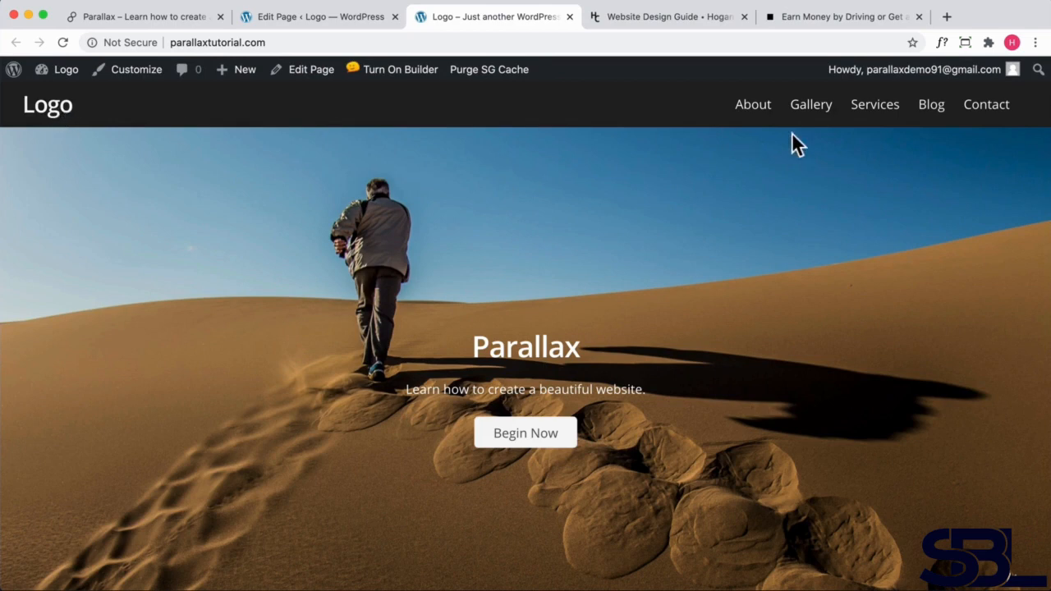
mouse_move(874, 115)
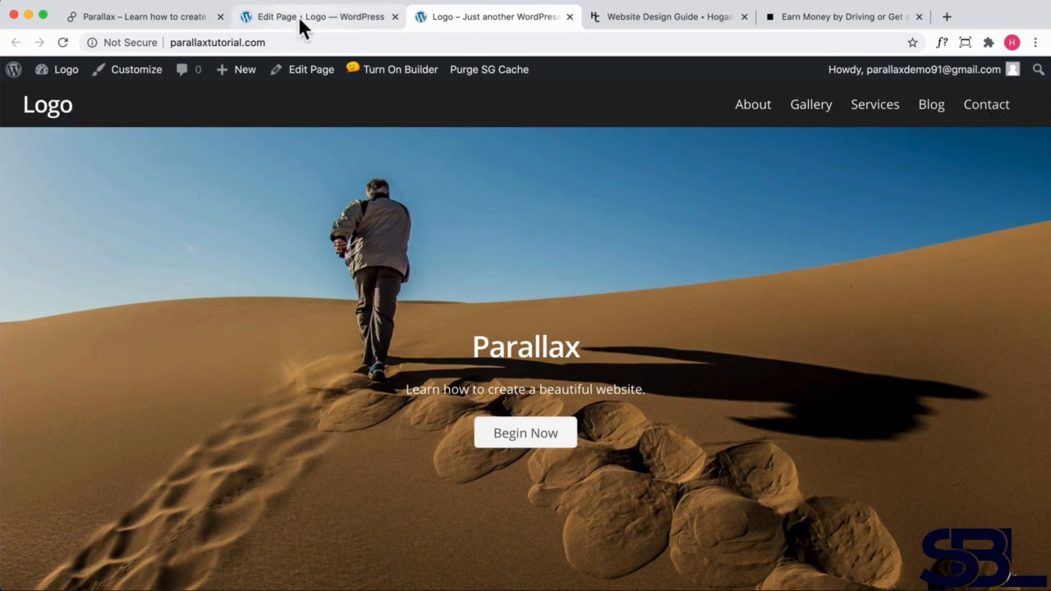
Set the page's header background type to Transparent Header in Themify Custom Panel > Page Appearance.
click(315, 17)
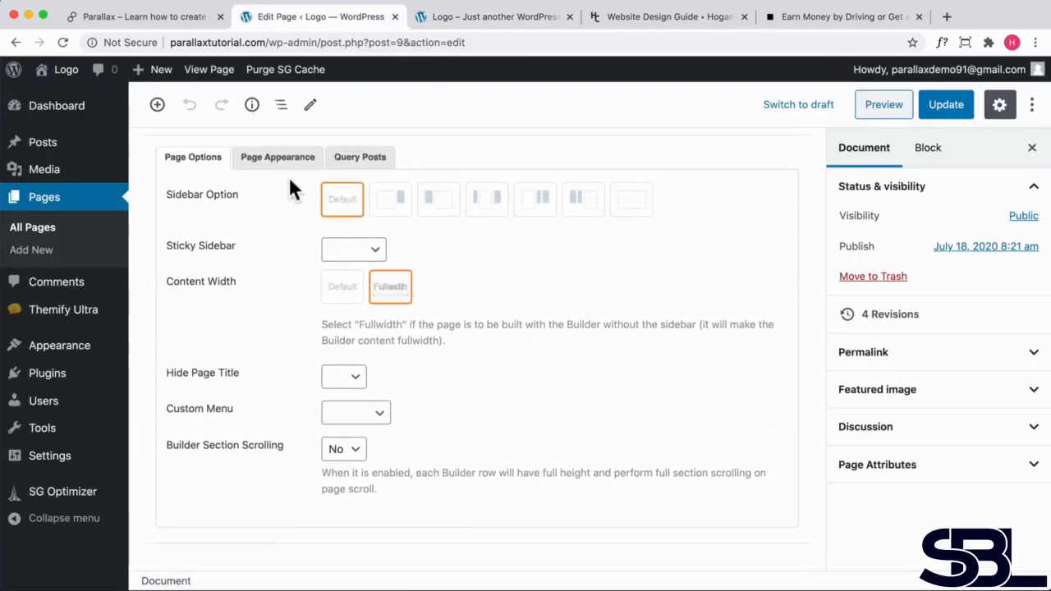
click(278, 158)
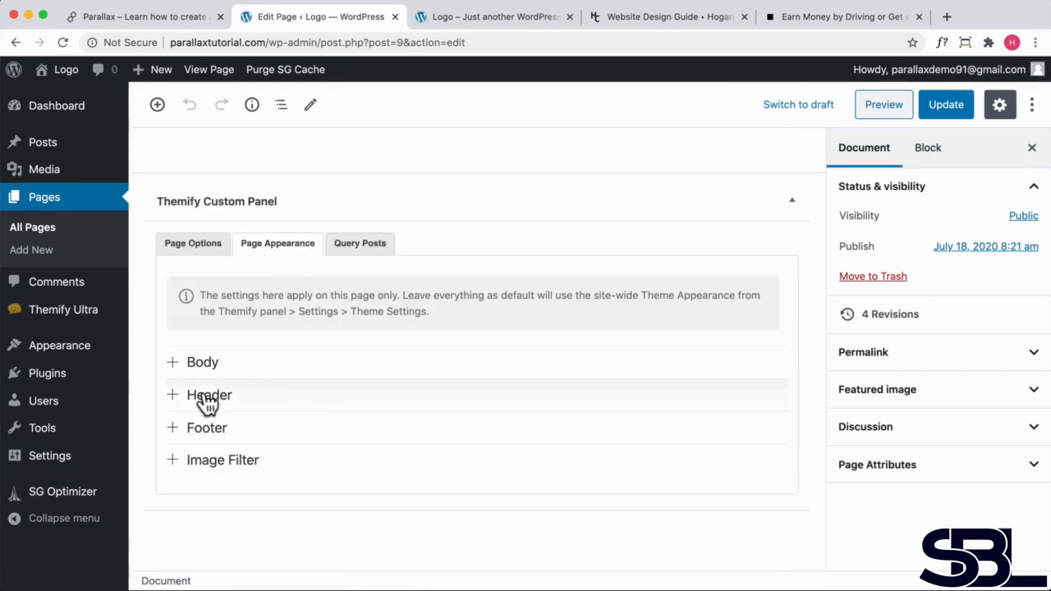
click(211, 394)
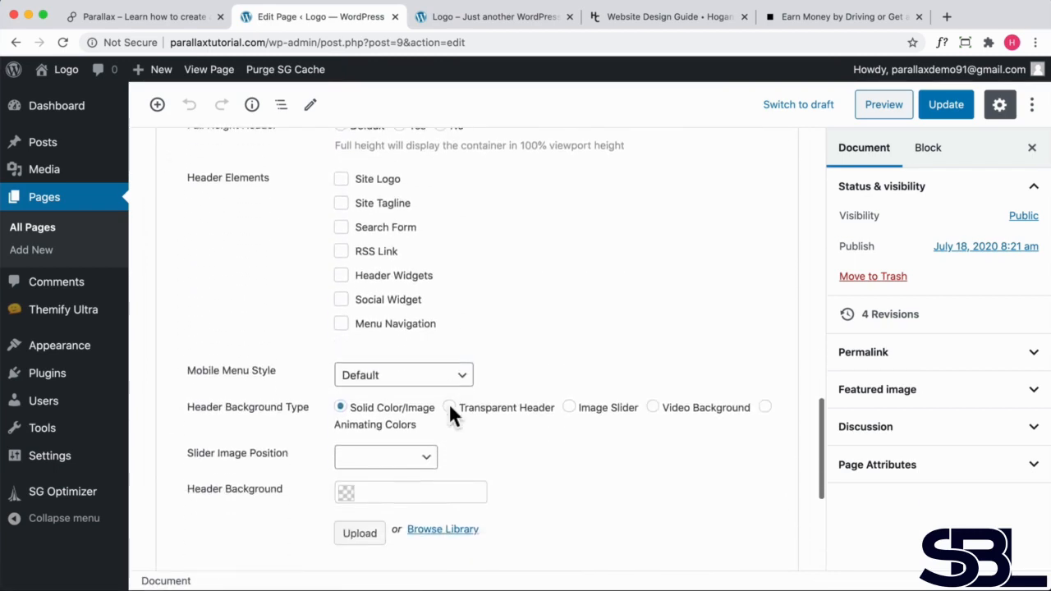
scroll(down, 3)
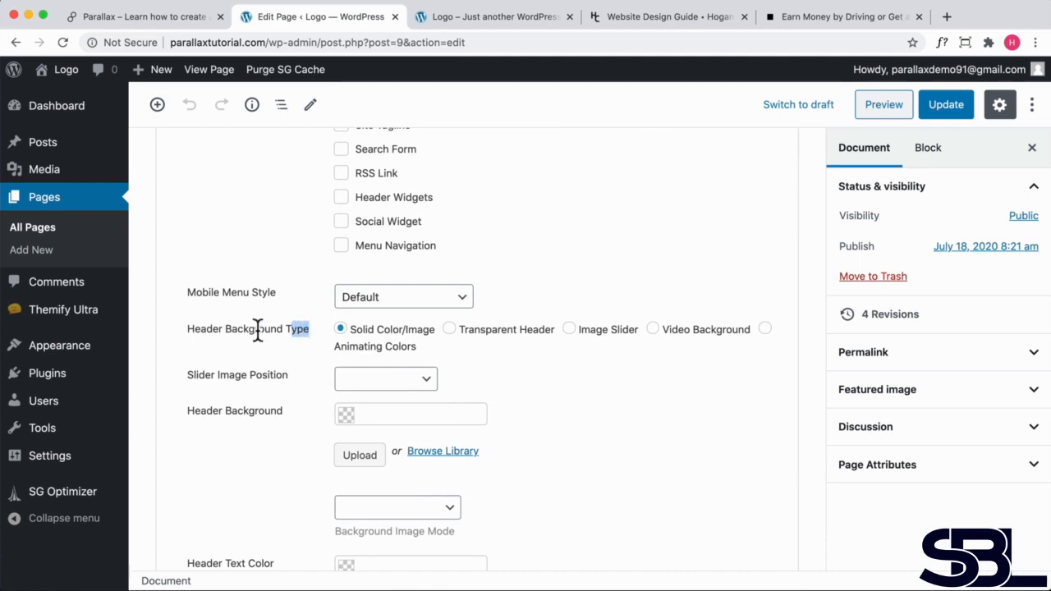
click(450, 328)
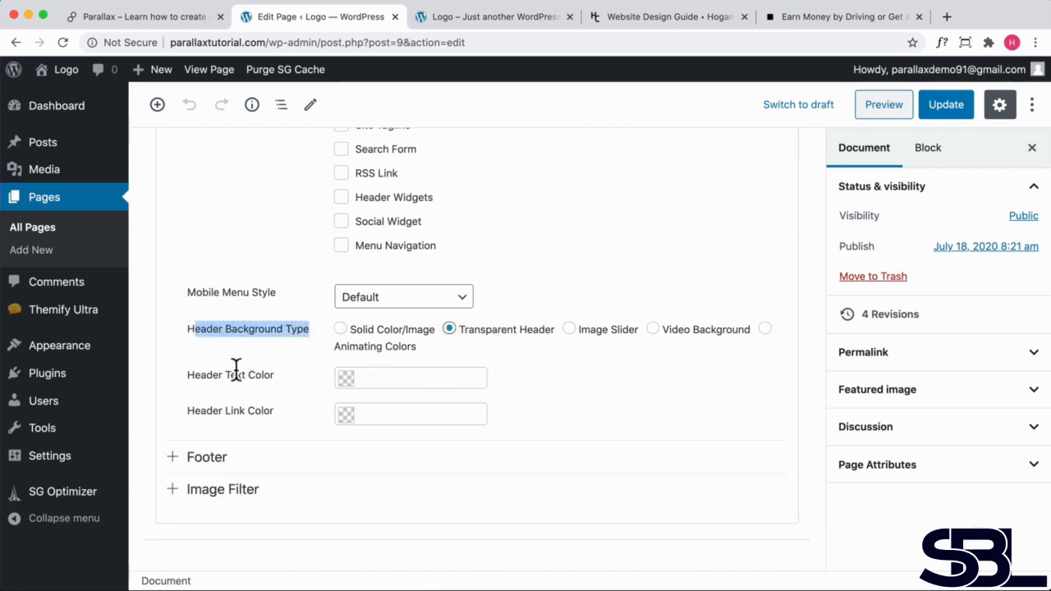
mouse_move(309, 315)
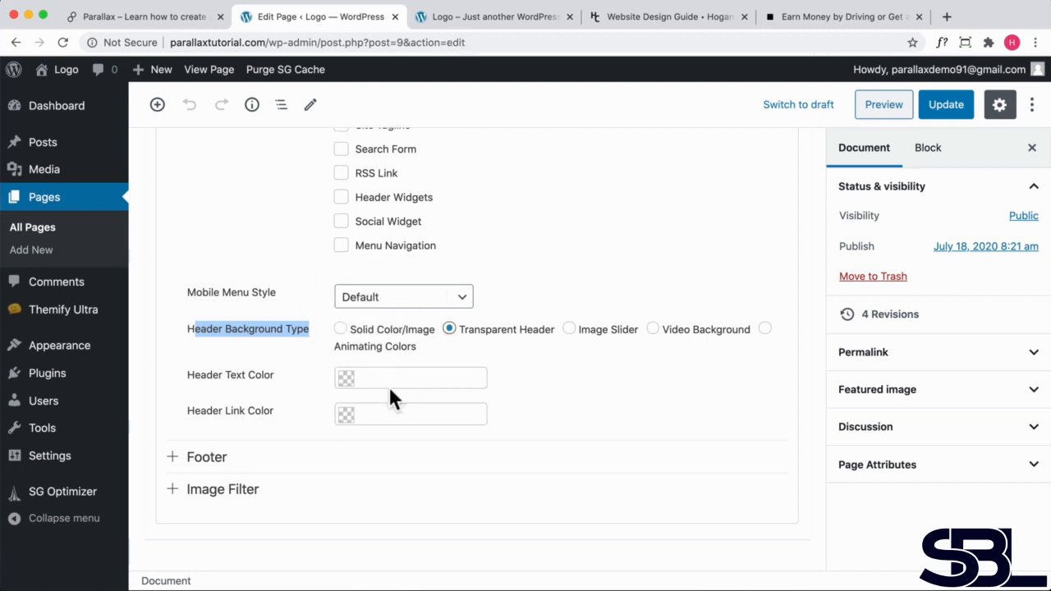
Update the page and reload the live site so the desert photo shows behind the menu.
click(946, 105)
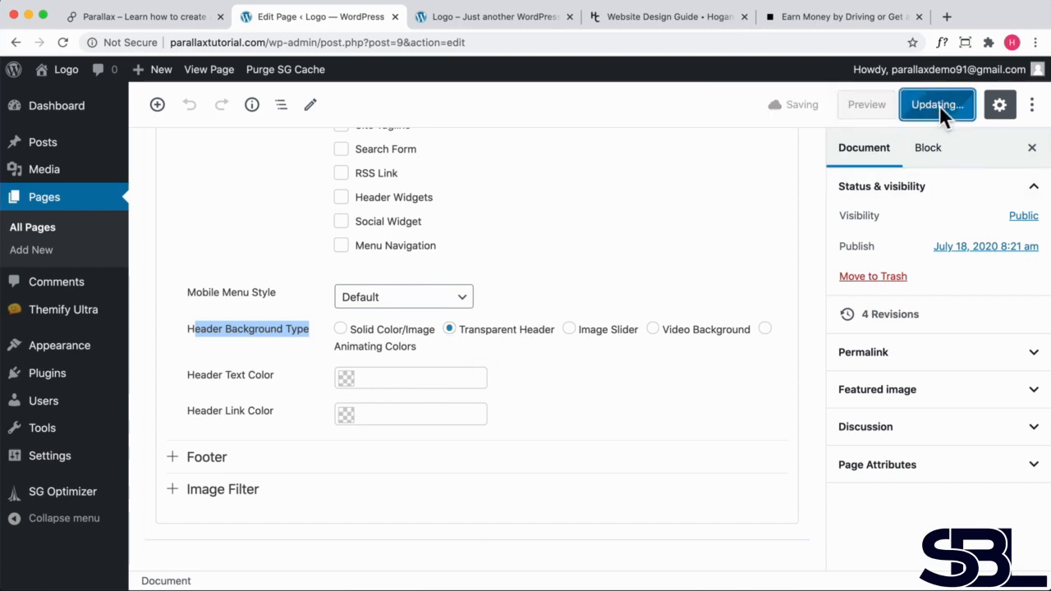
click(493, 17)
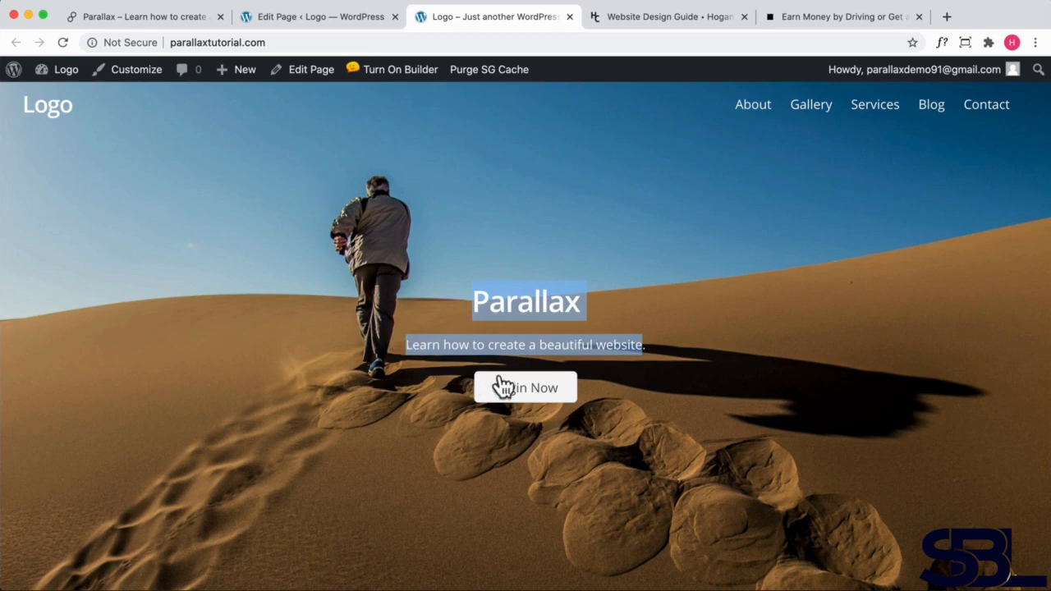
Turn on the Builder and reach the Parallax heading's Heading 1 Font styling.
click(401, 69)
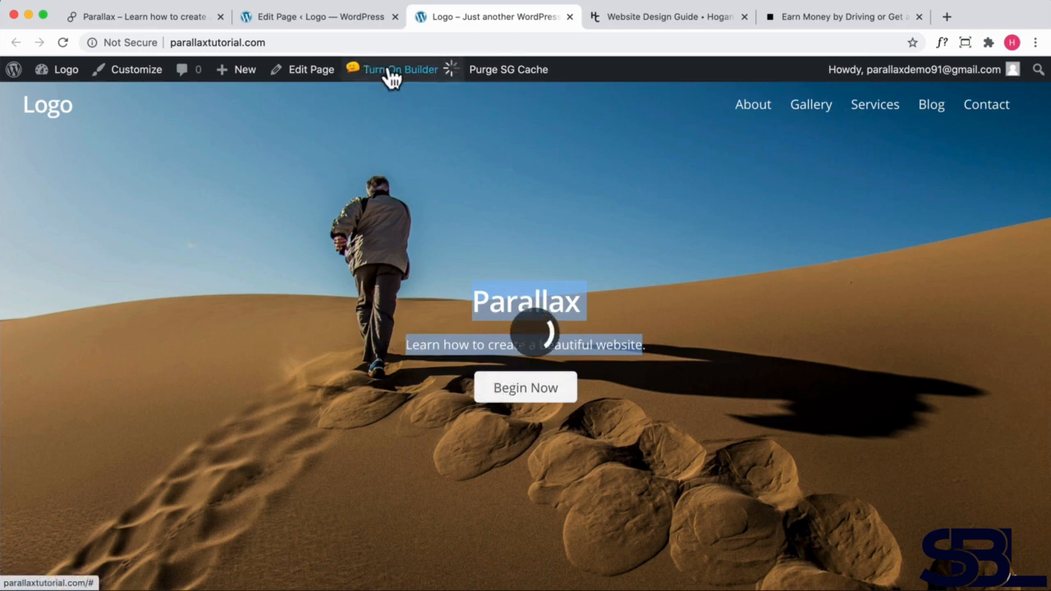
click(401, 69)
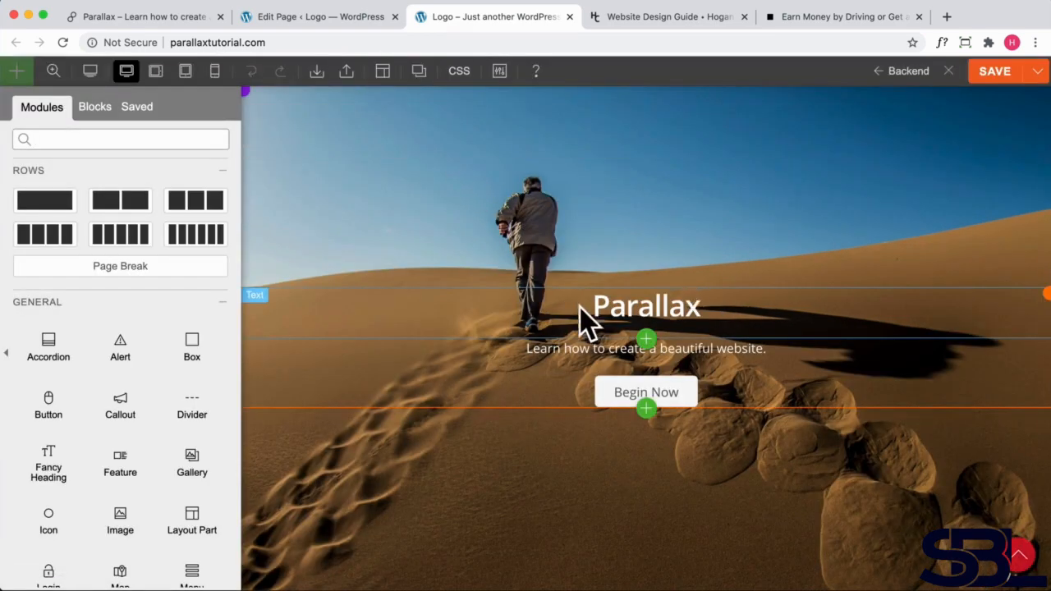
click(647, 304)
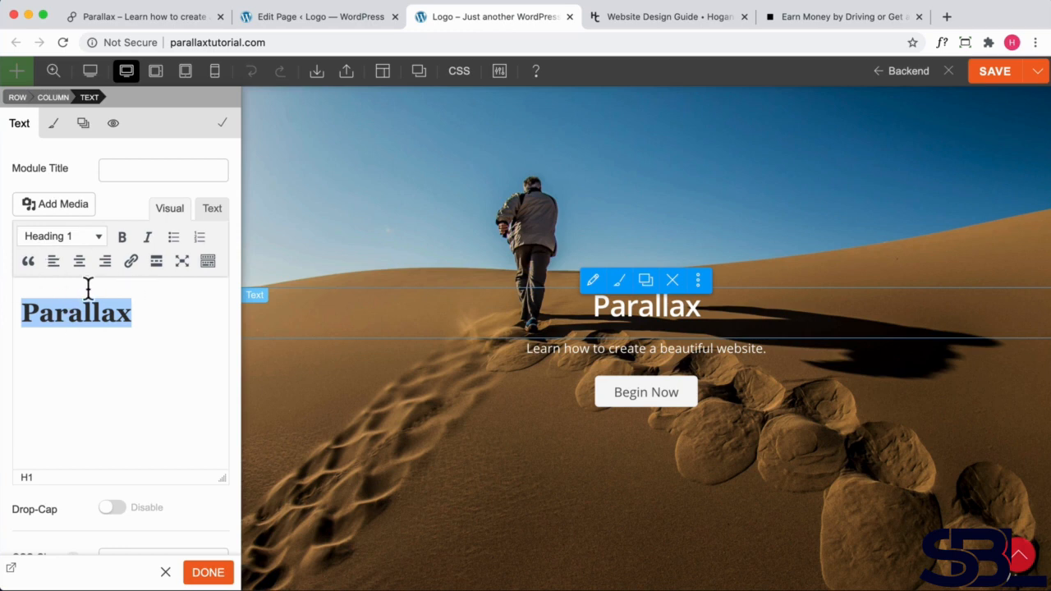
click(52, 123)
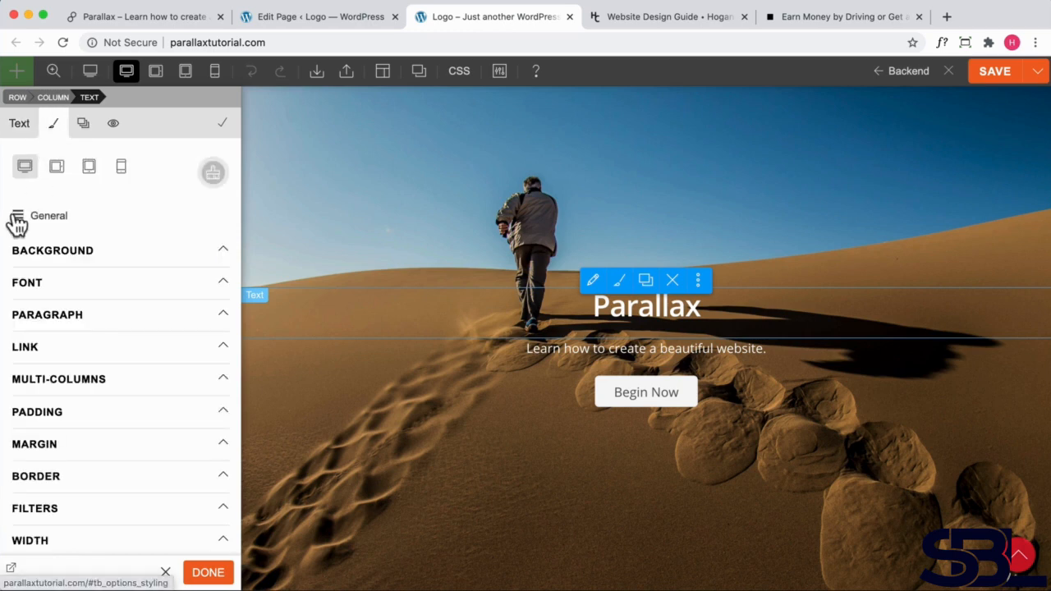
click(49, 215)
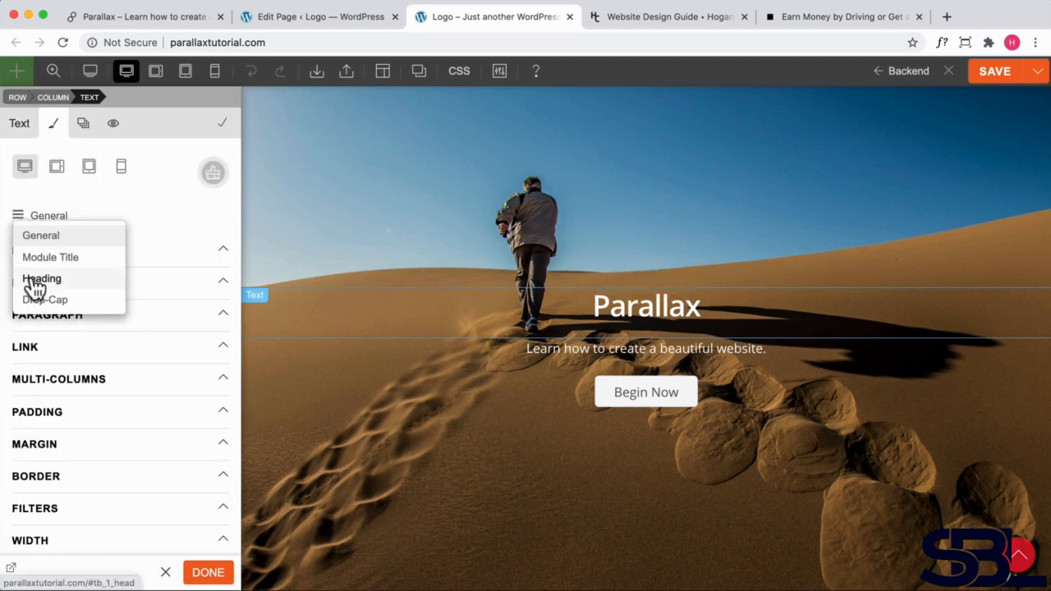
click(42, 279)
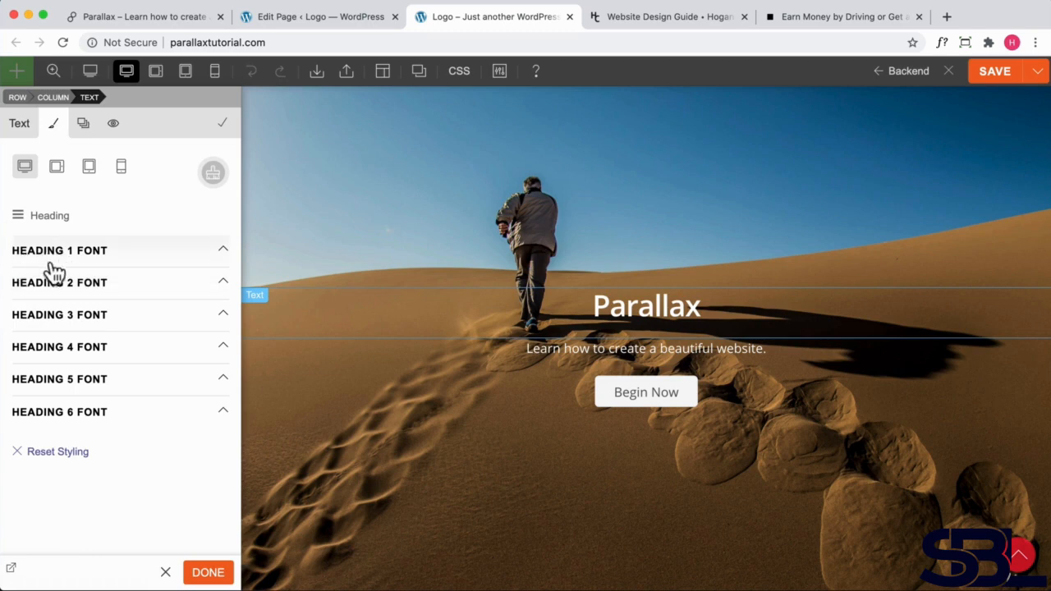
mouse_move(65, 263)
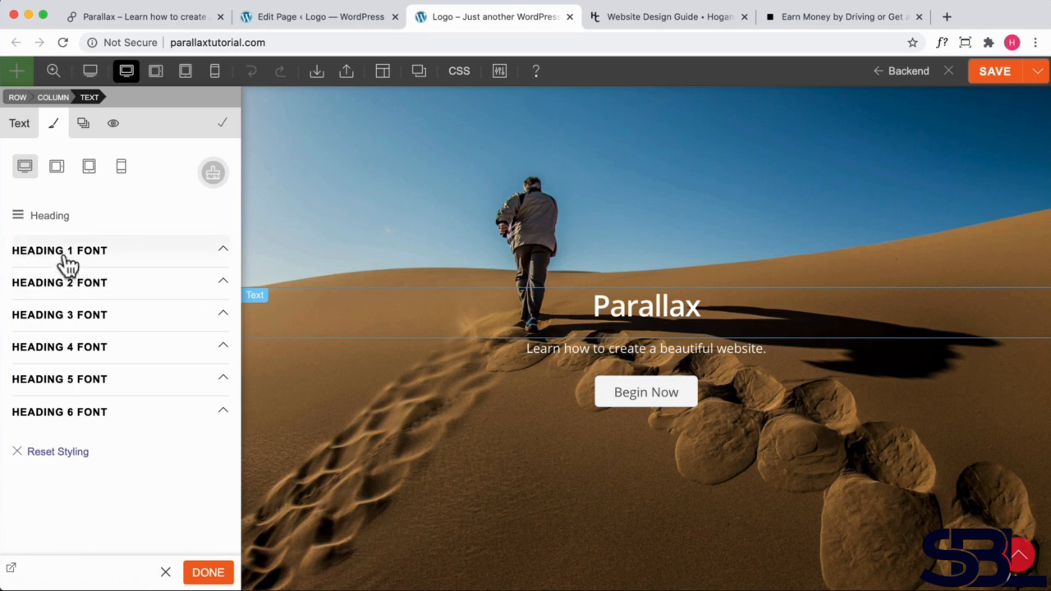
mouse_move(90, 261)
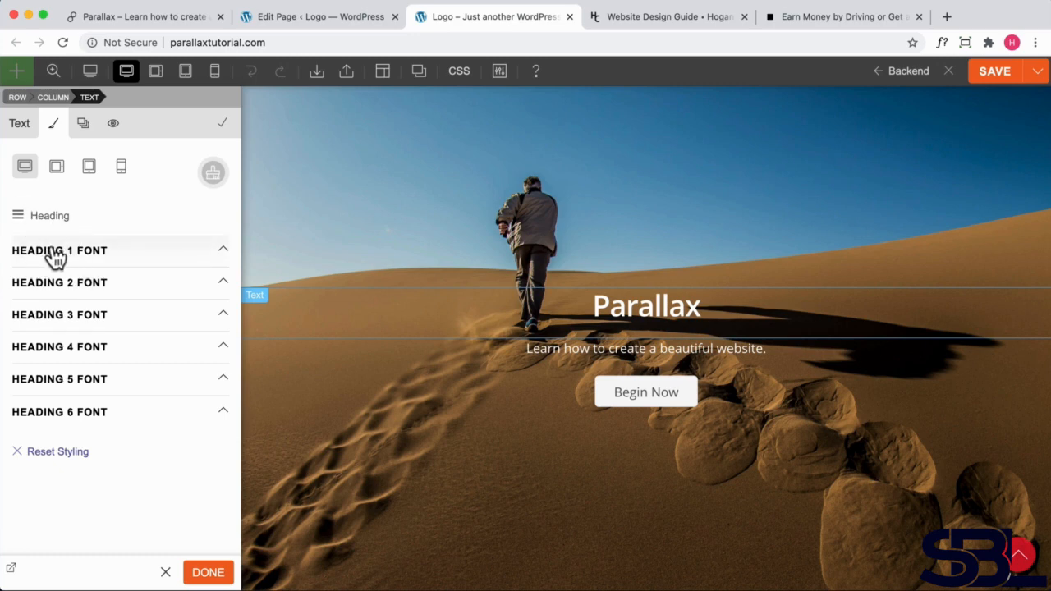
click(59, 249)
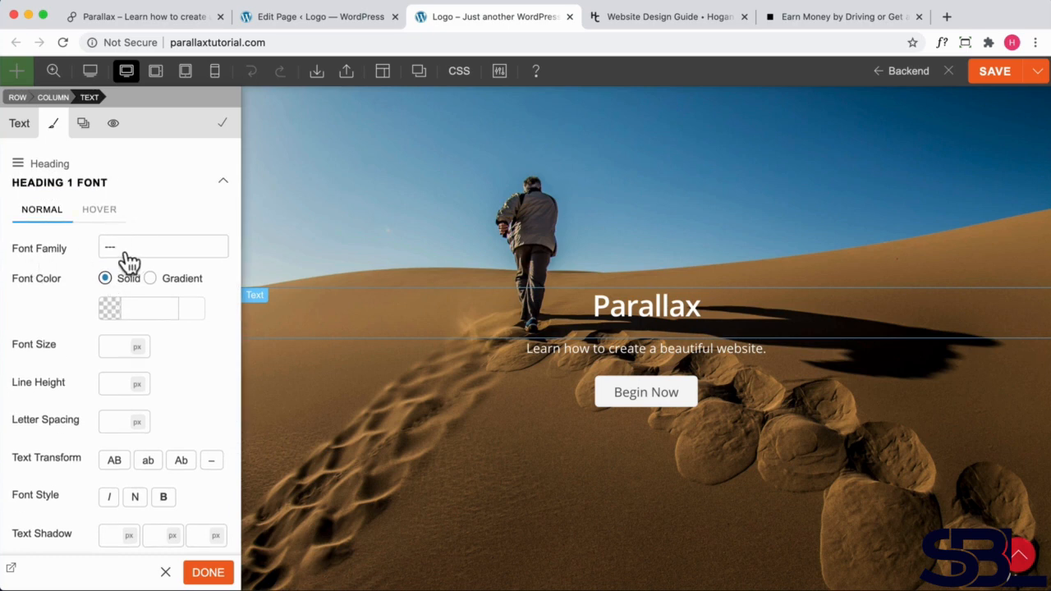
mouse_move(138, 257)
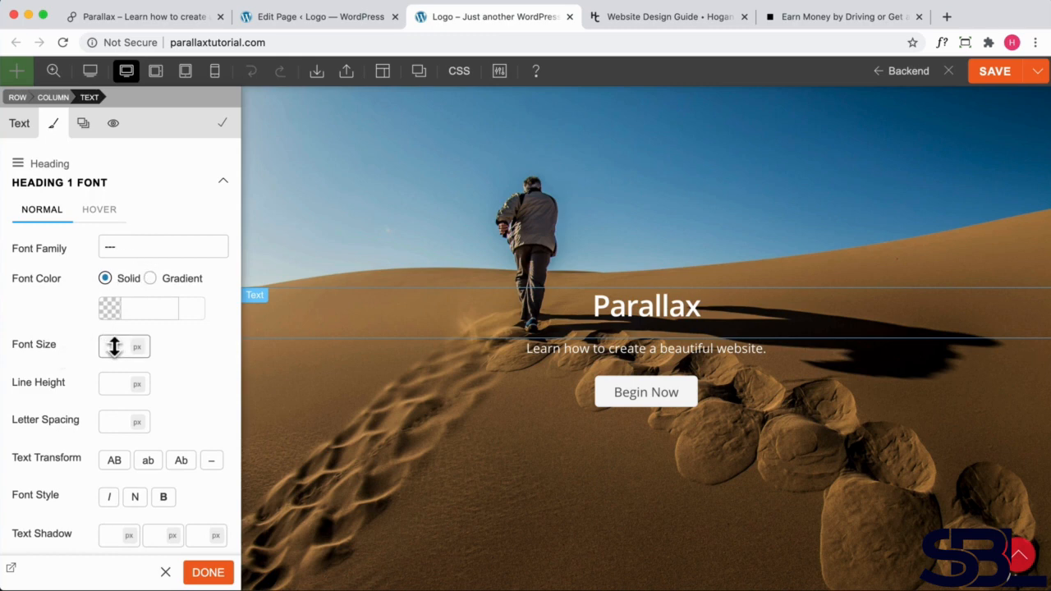
Make the heading 80 px with 1 px letter spacing and uppercase, showing PARALLAX.
text(70)
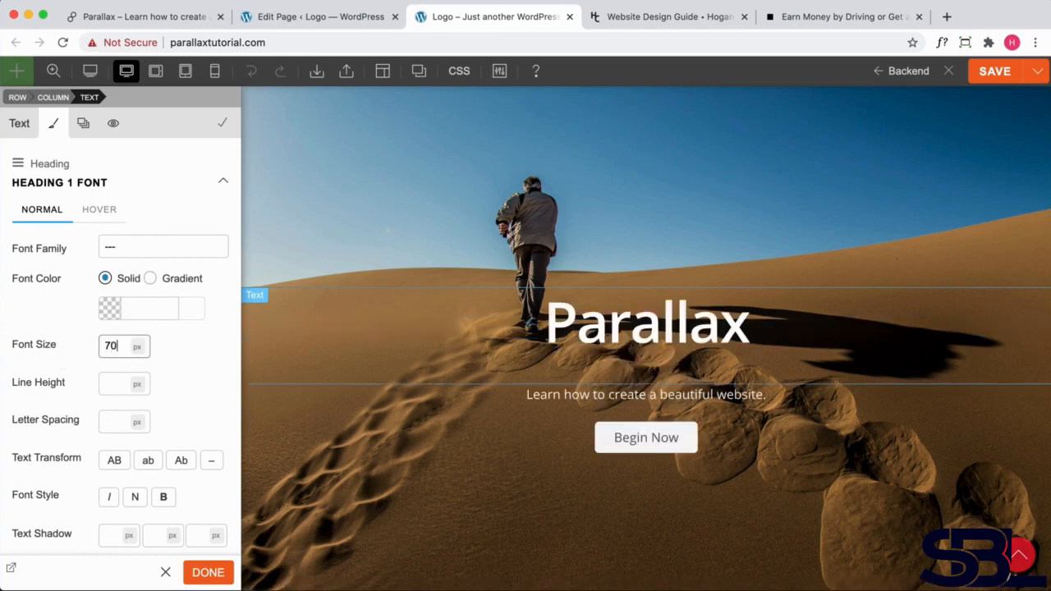
click(118, 345)
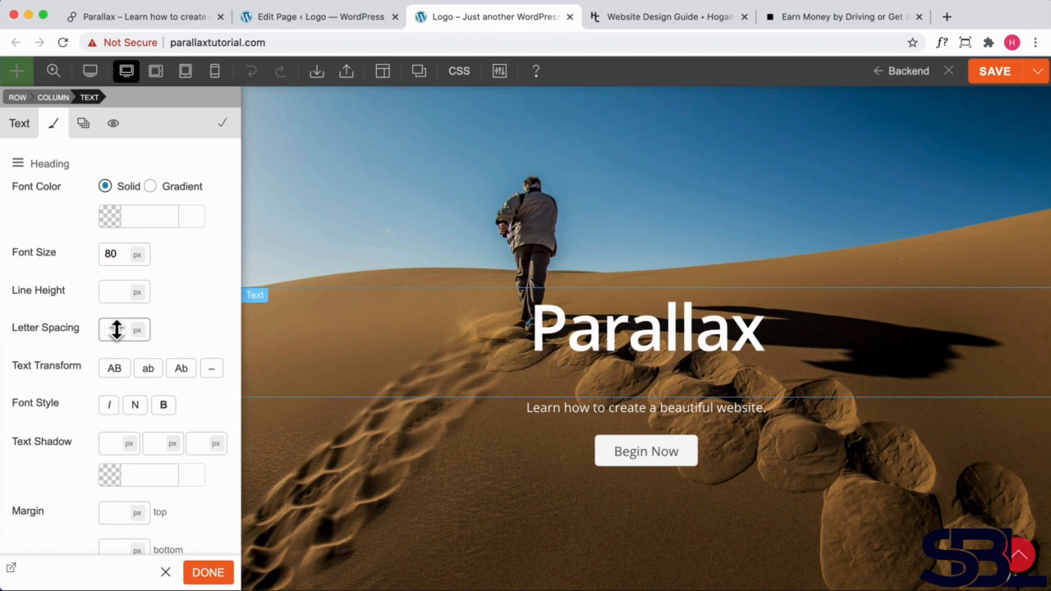
text(1)
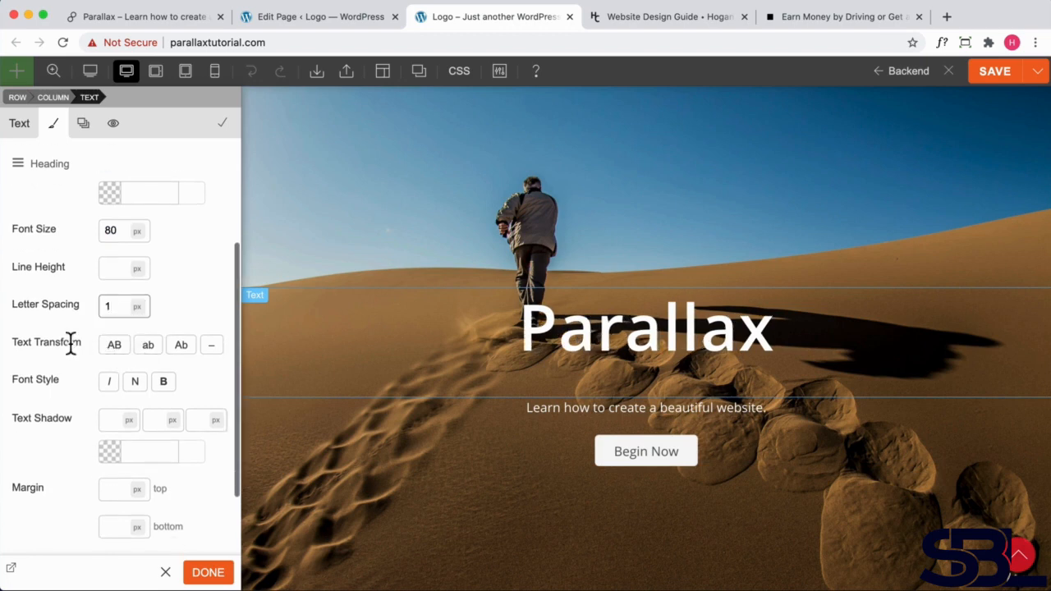
click(115, 345)
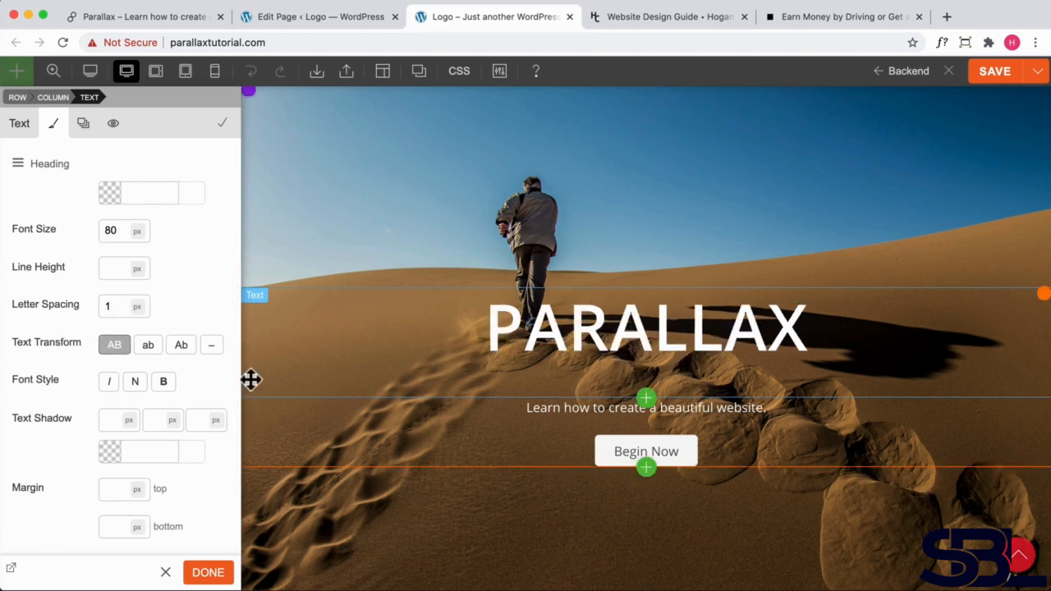
scroll(down, 3)
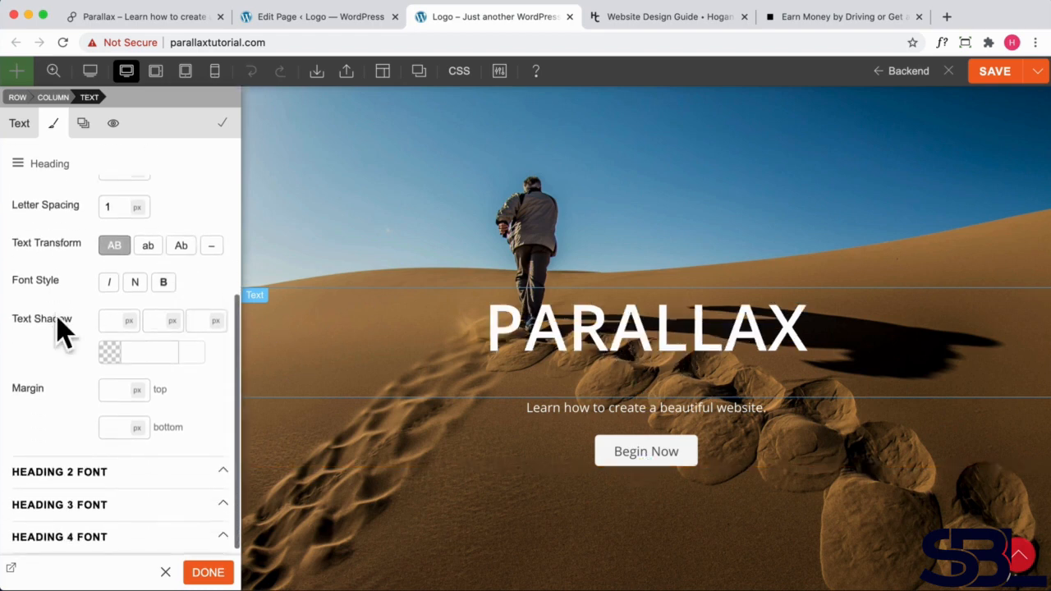
Give the heading a black #000000 text shadow at 0.1 opacity.
double_click(41, 318)
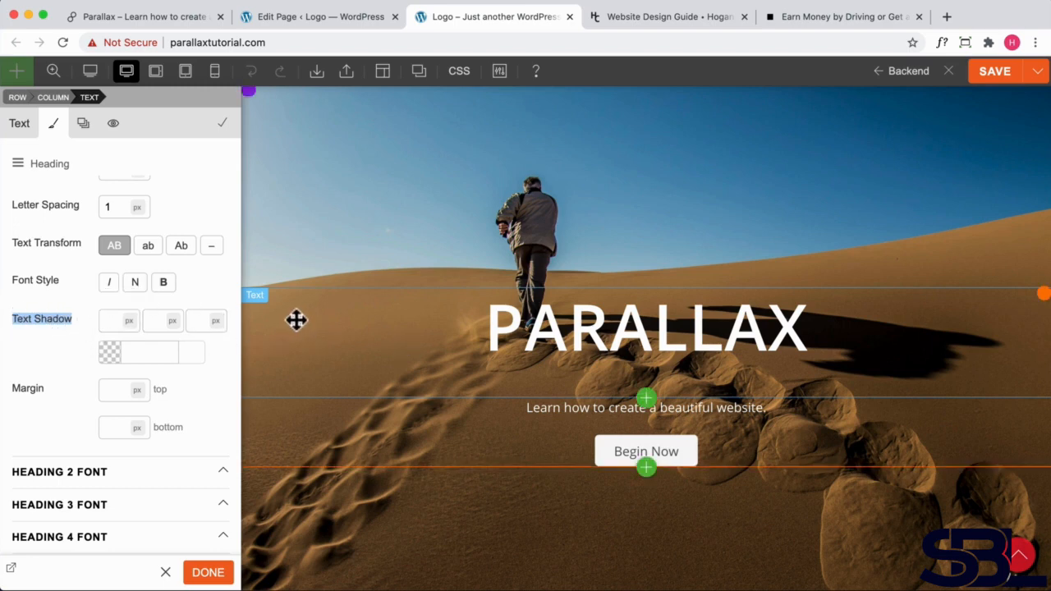
mouse_move(579, 340)
text(5)
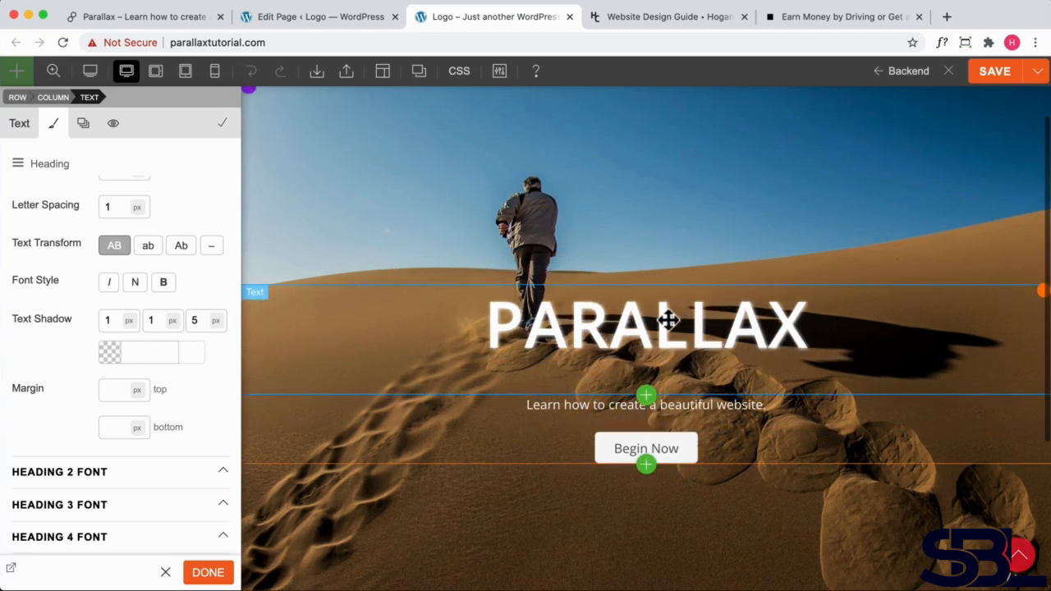
scroll(down, 3)
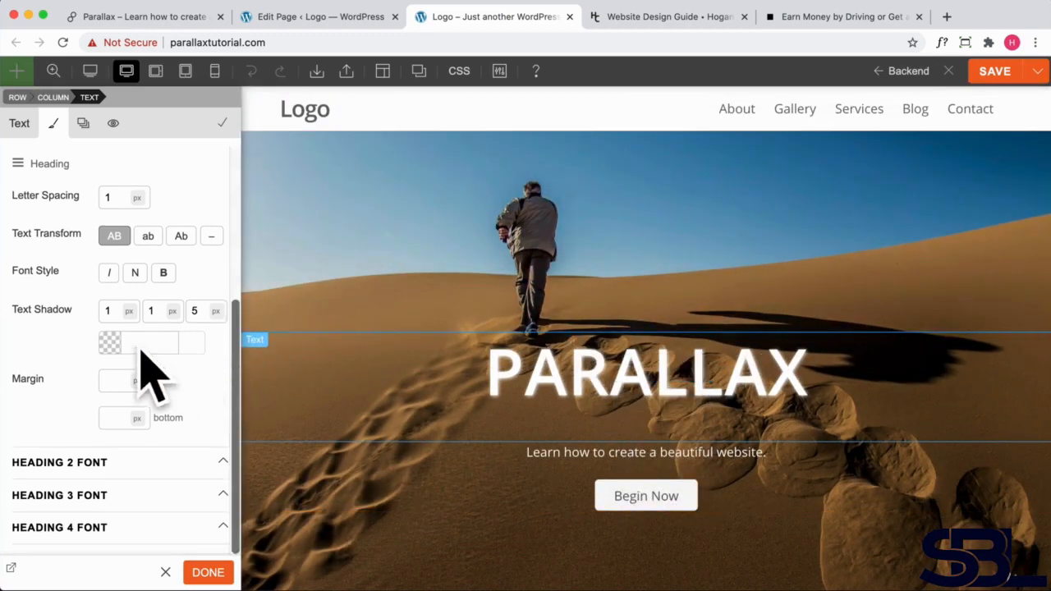
click(108, 344)
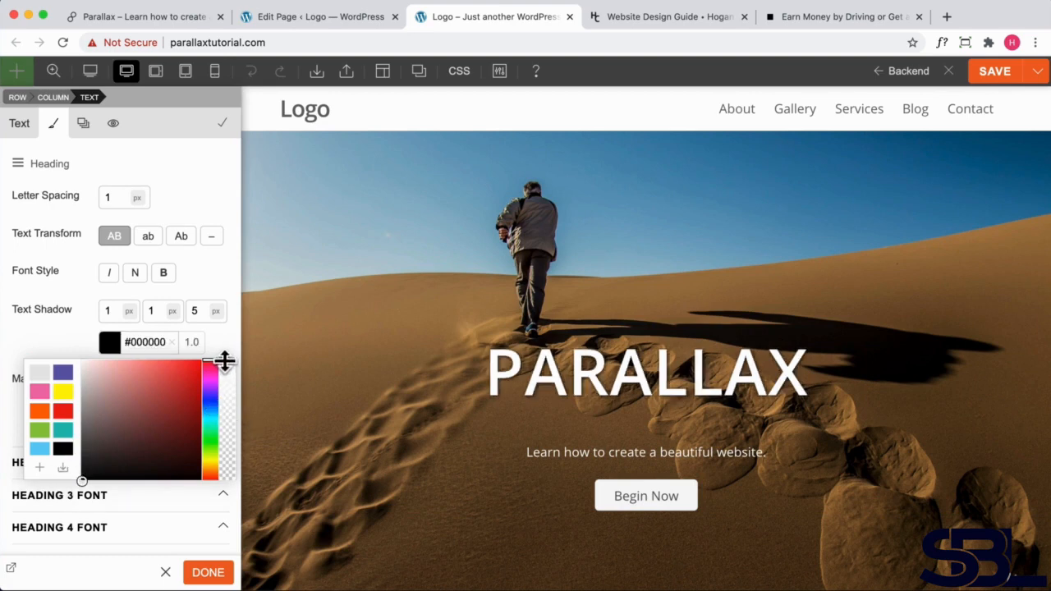
drag(223, 361, 223, 444)
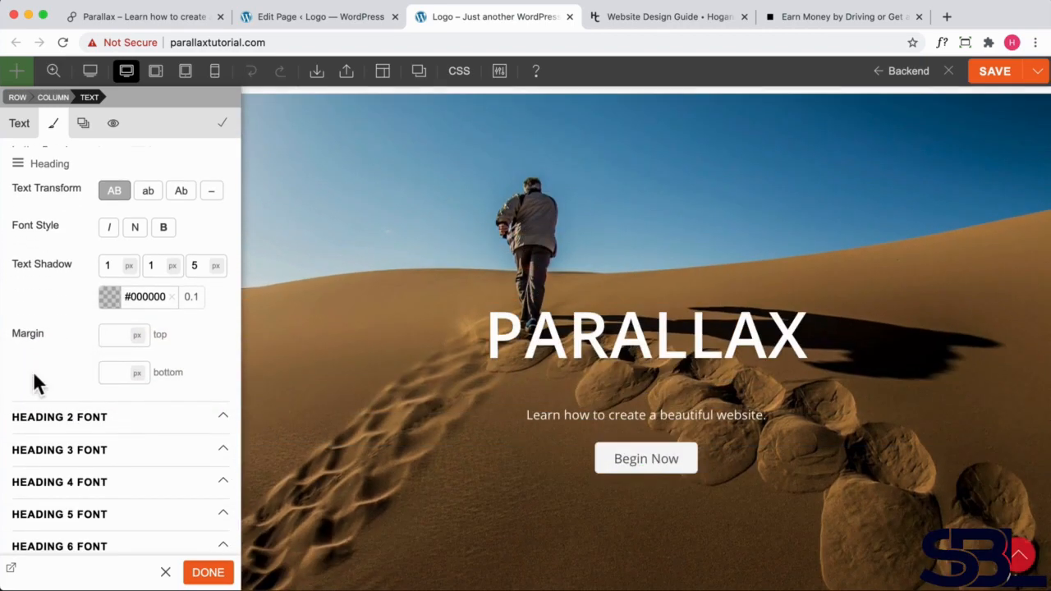
Set the heading's bottom margin to 1 px so the tagline sits closer.
click(645, 336)
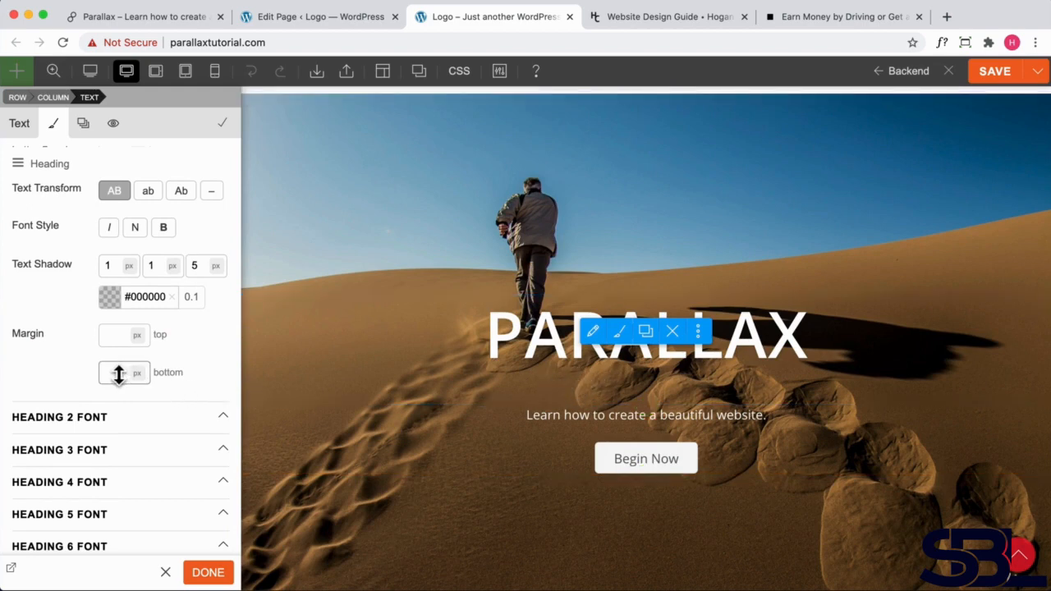
text(1)
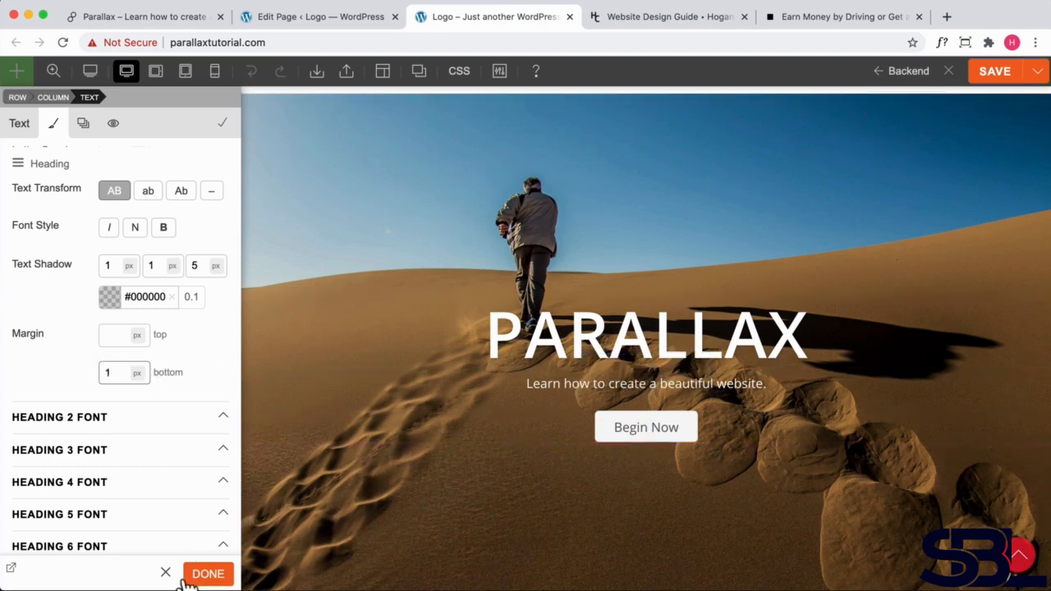
Finish the heading and set the tagline text module's font size to 22 px.
click(207, 574)
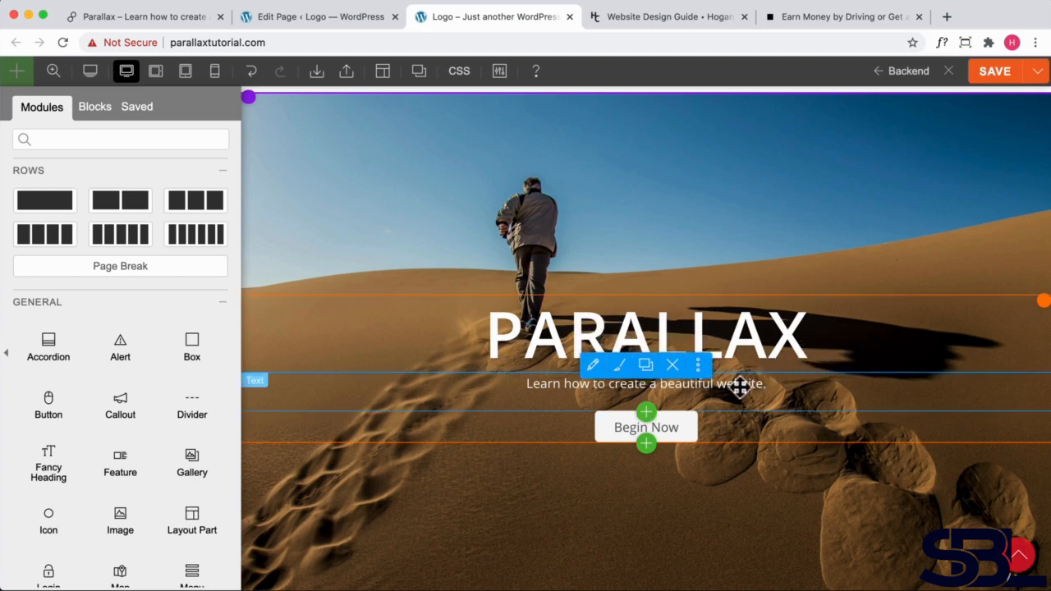
click(593, 364)
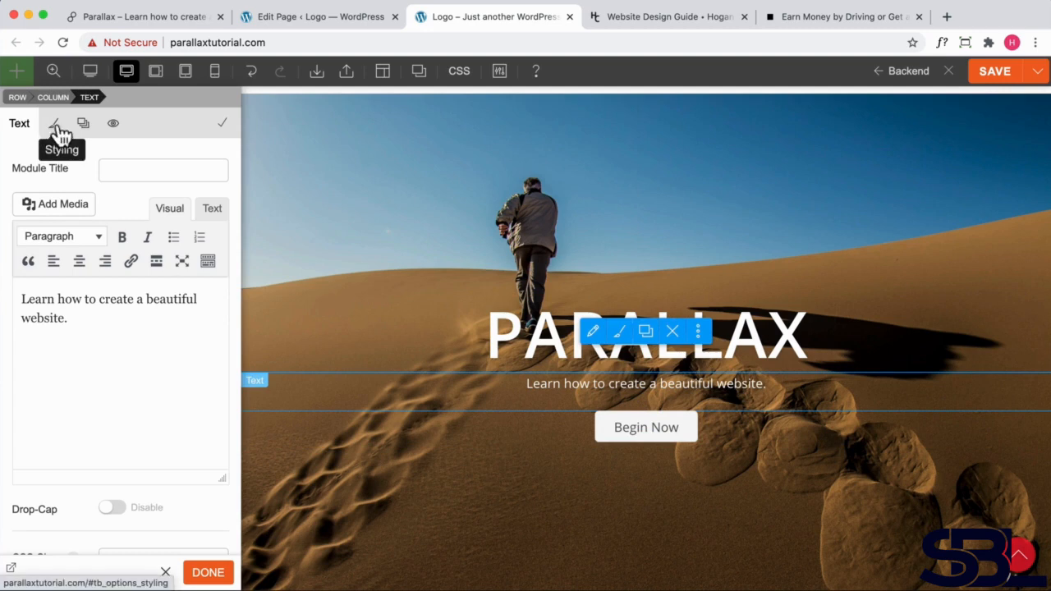
click(52, 123)
text(6)
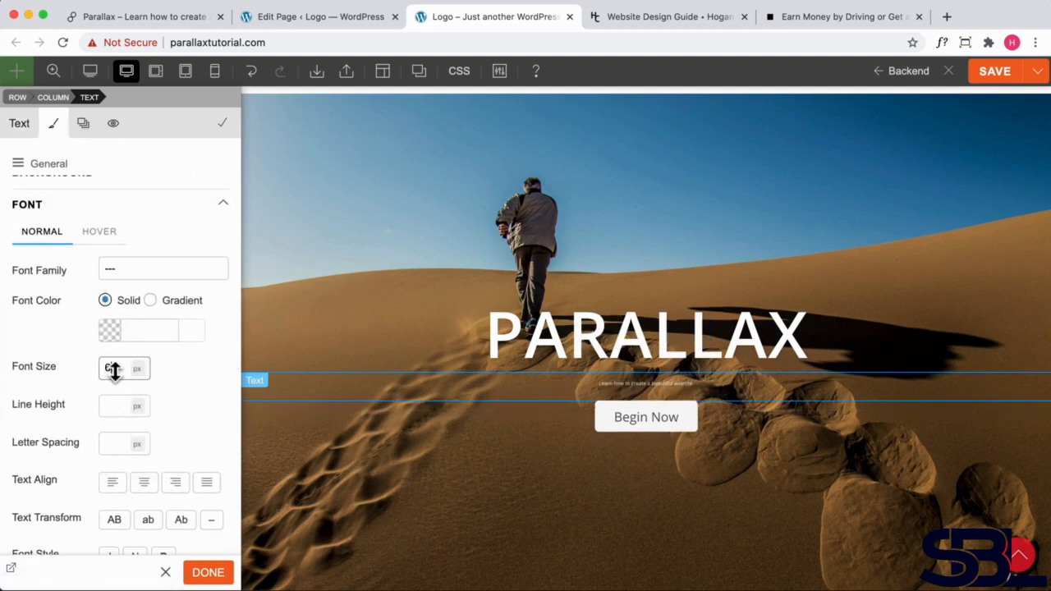
text(22)
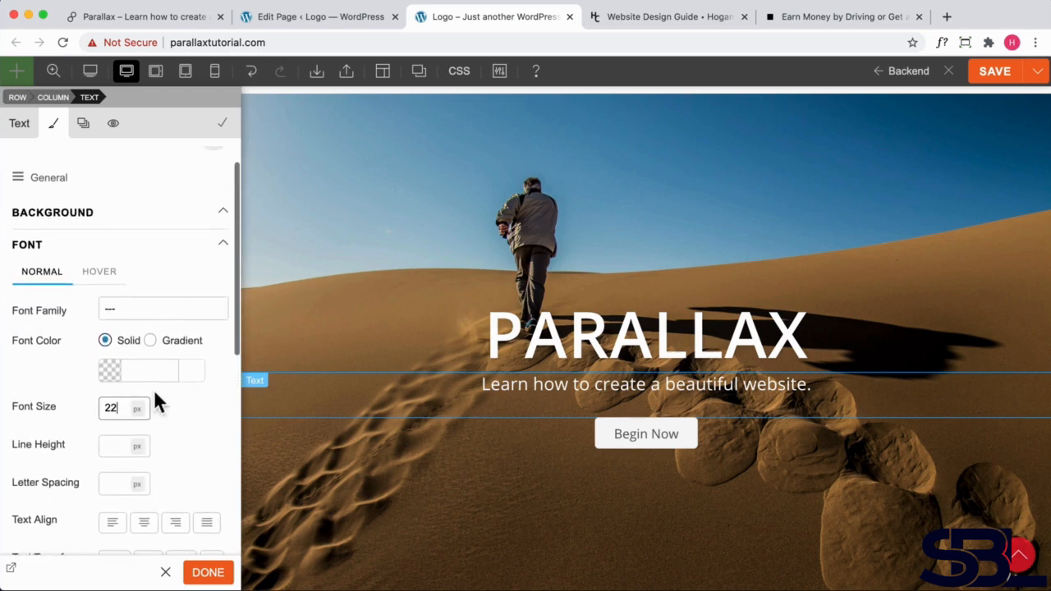
scroll(down, 3)
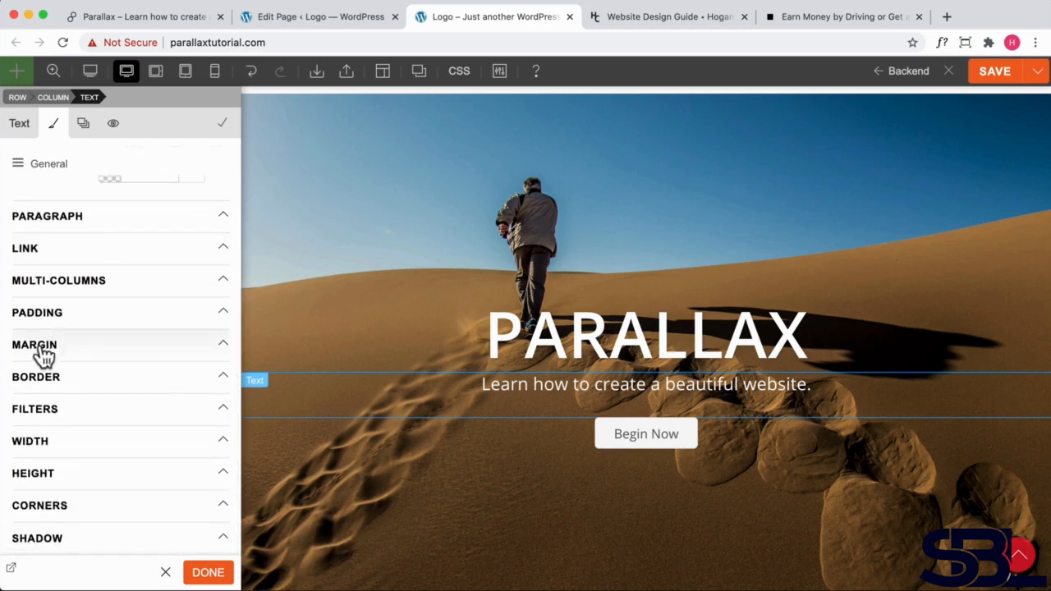
Try tagline top padding 100 and margin -1, leaving top margin at 100.
click(35, 345)
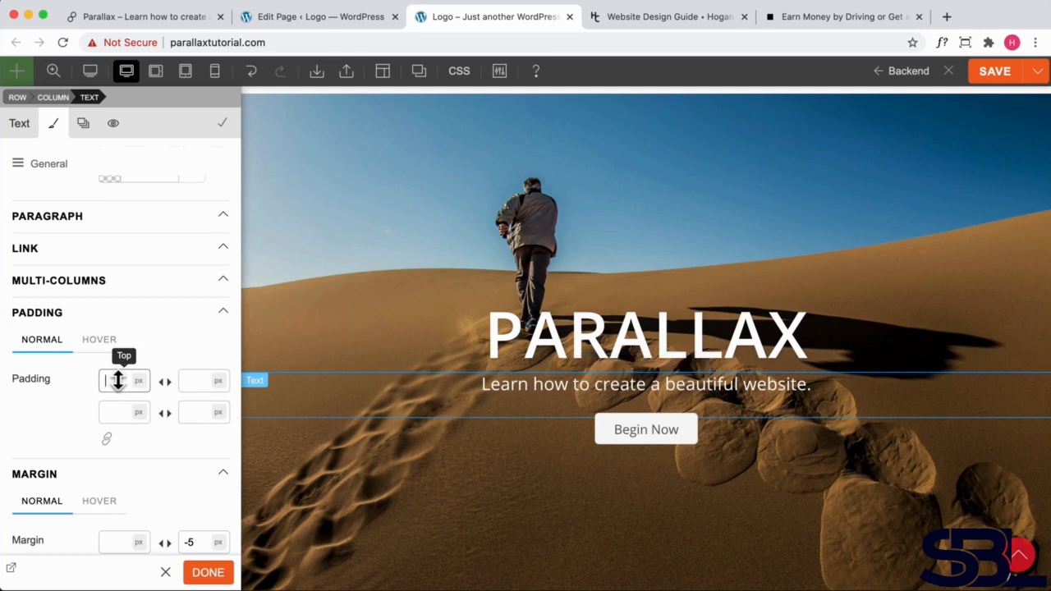
text(100)
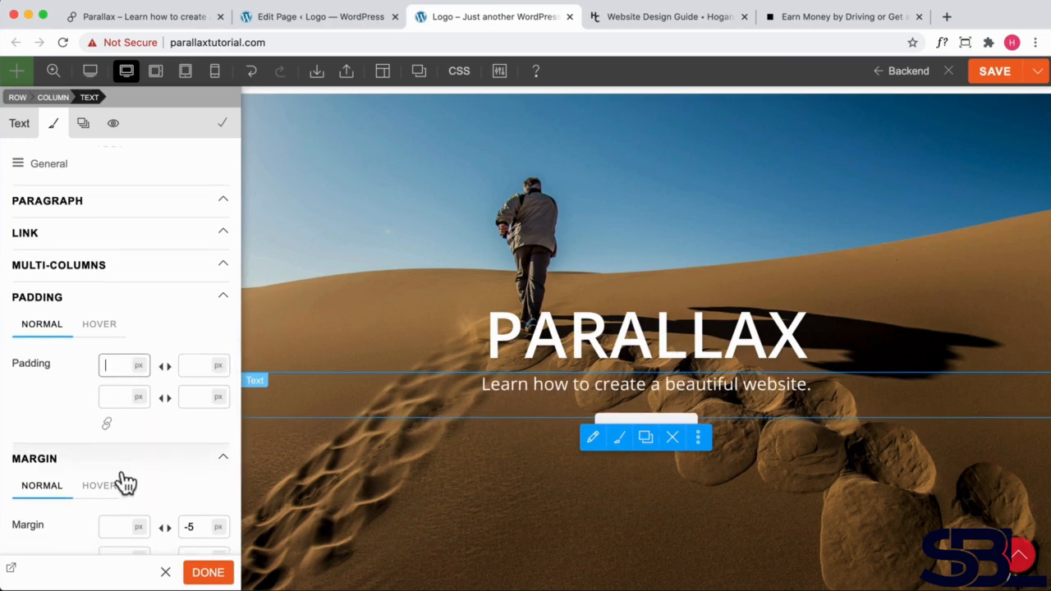
text(-1)
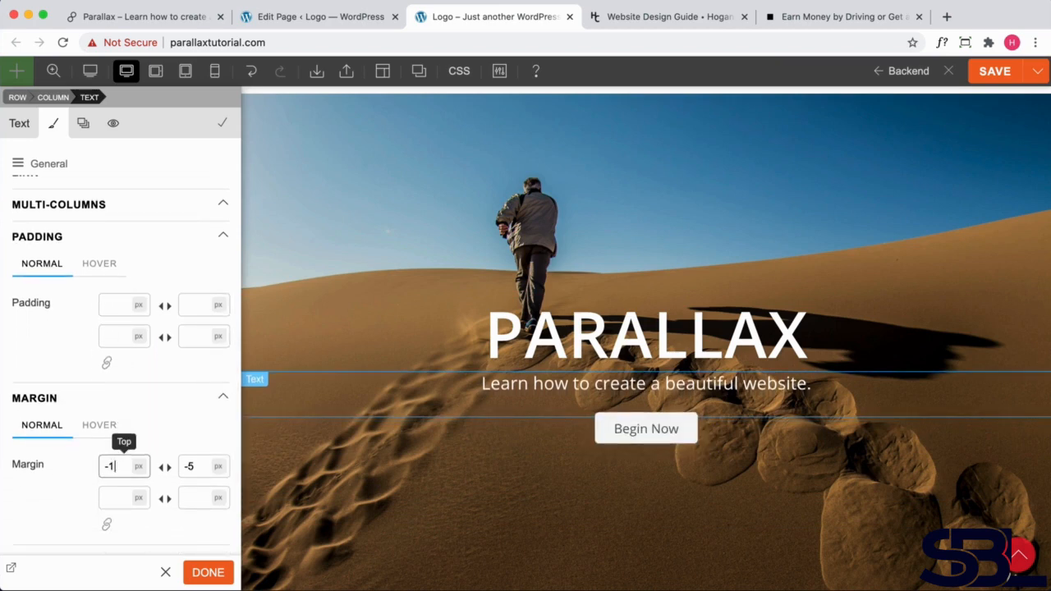
text(100)
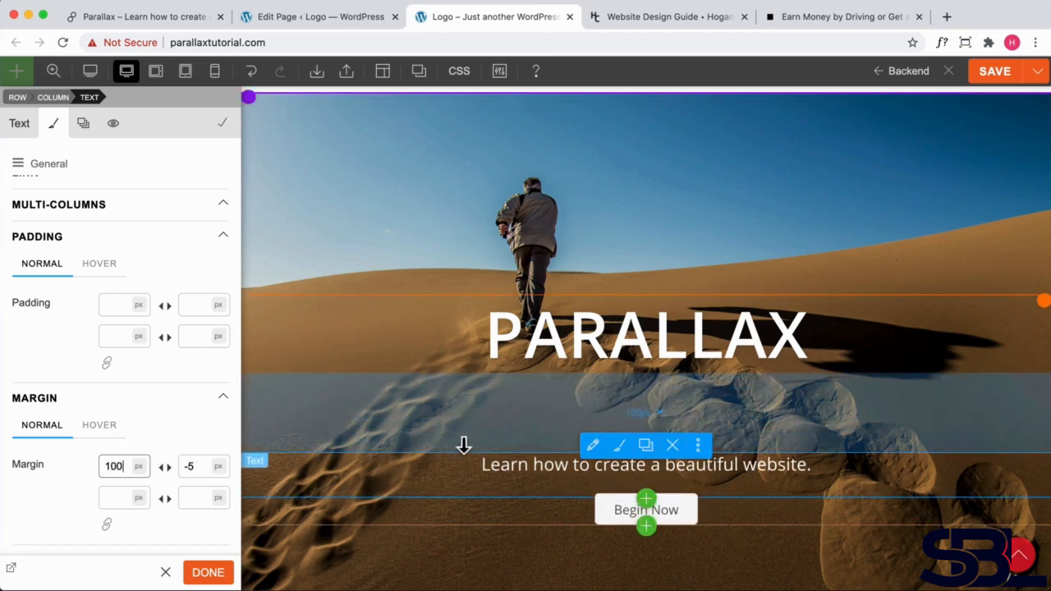
mouse_move(585, 411)
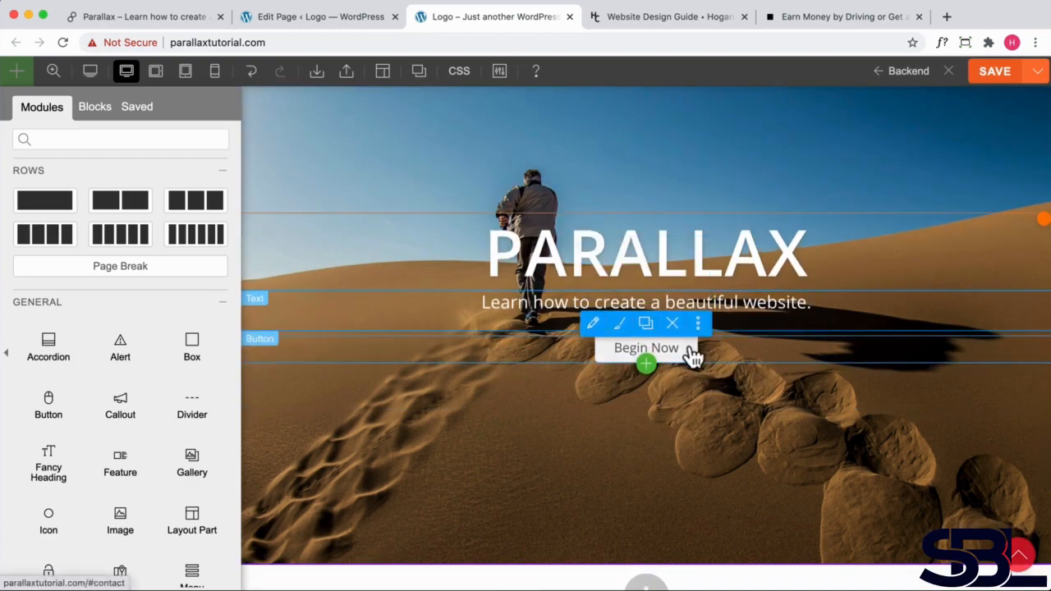
Select the Begin Now button and reach its Button Link background styling options.
click(591, 322)
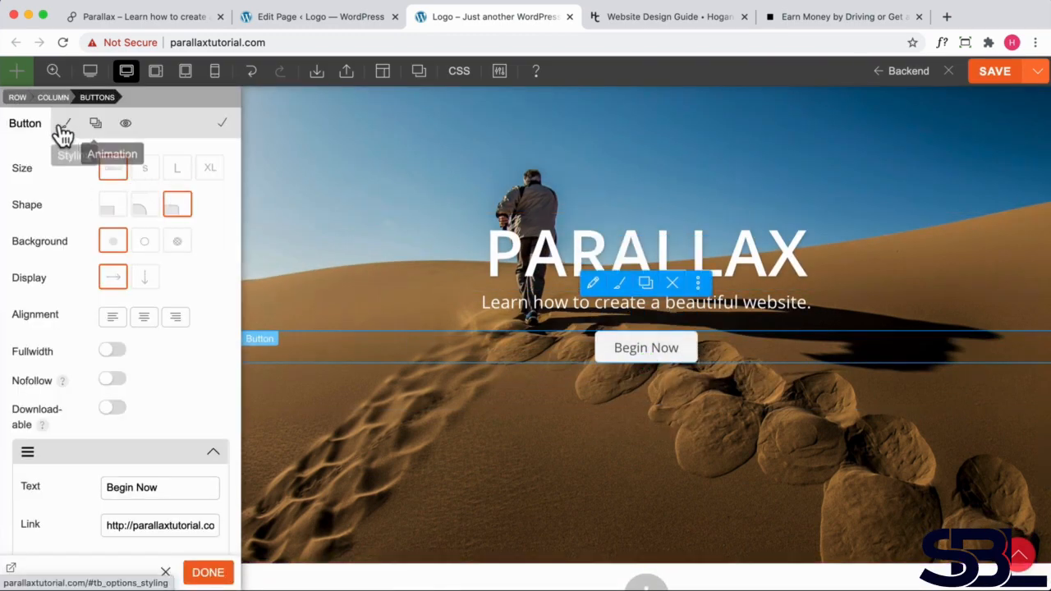
click(66, 124)
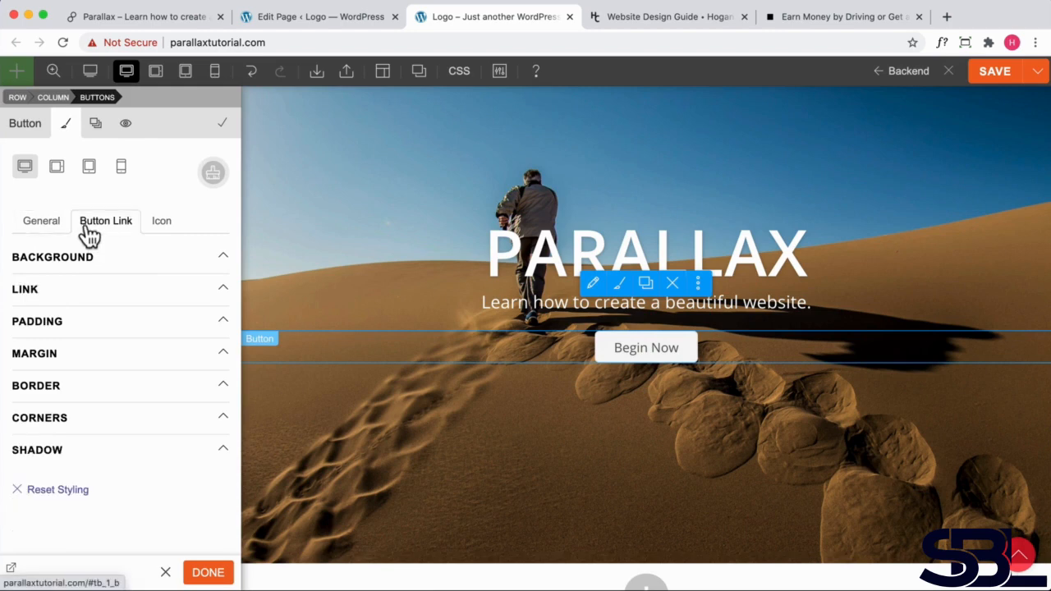
click(53, 256)
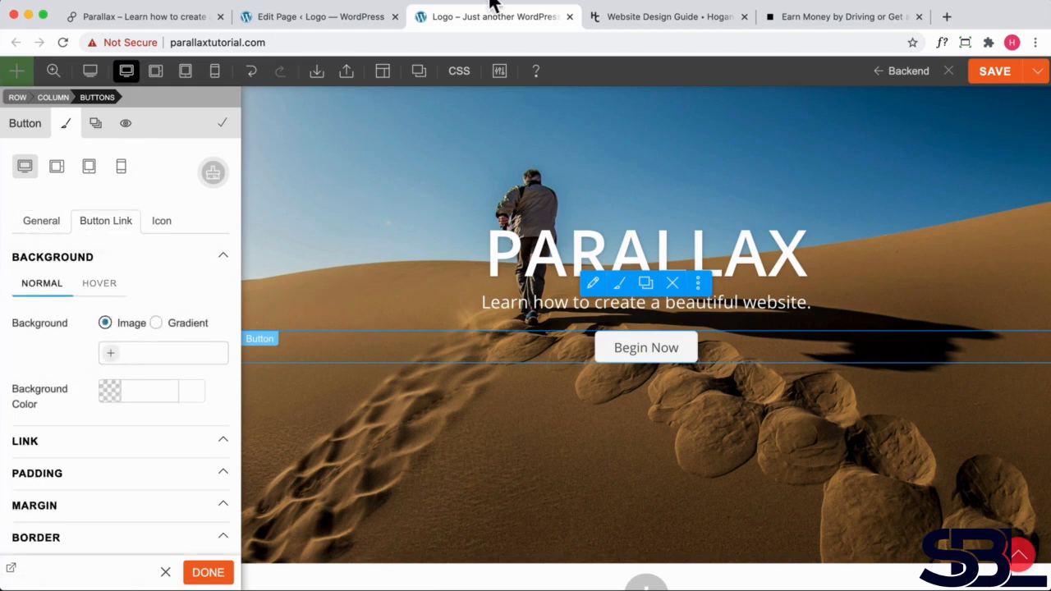
click(667, 16)
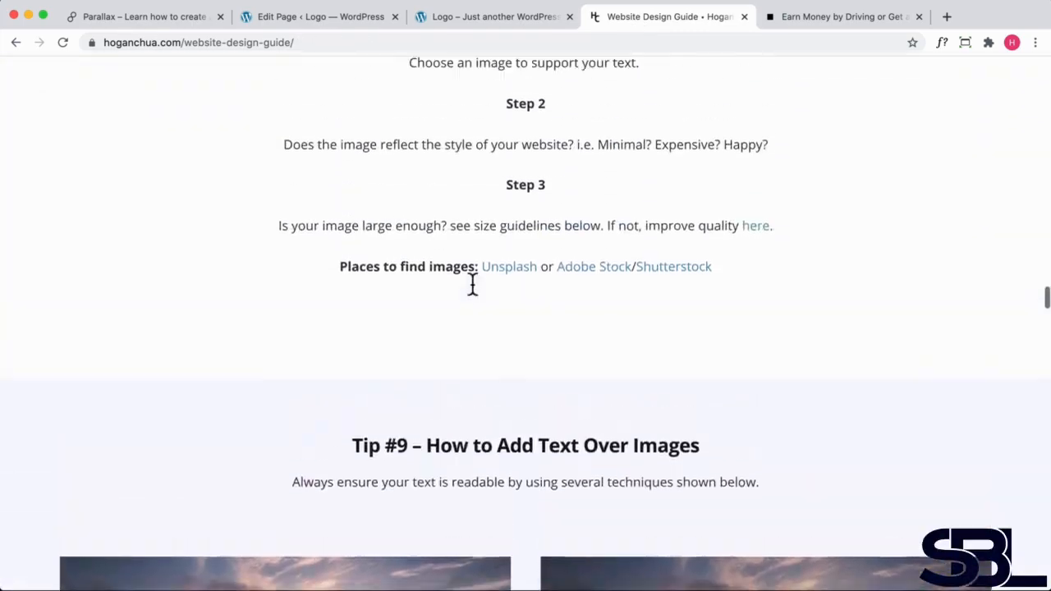
From the design guide's button colour tips, follow the materialui.co/colors palette link.
scroll(up, 3)
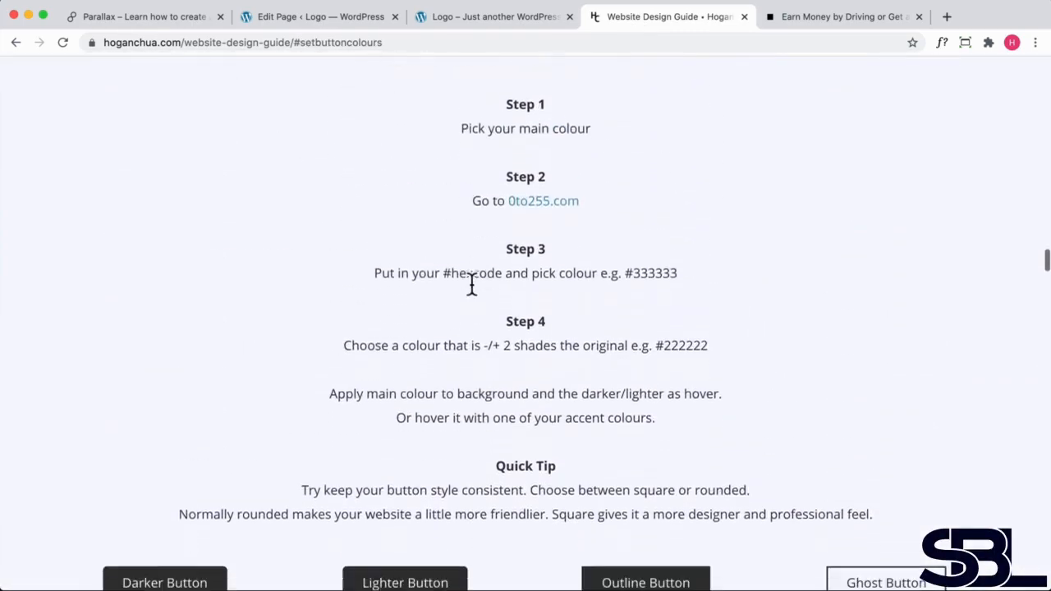
scroll(down, 3)
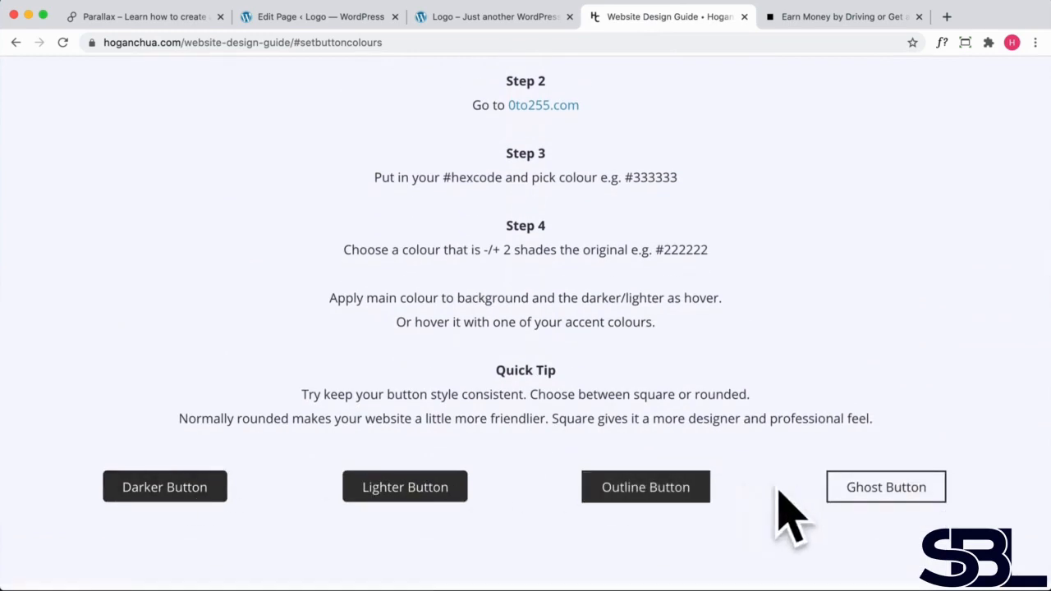
scroll(up, 3)
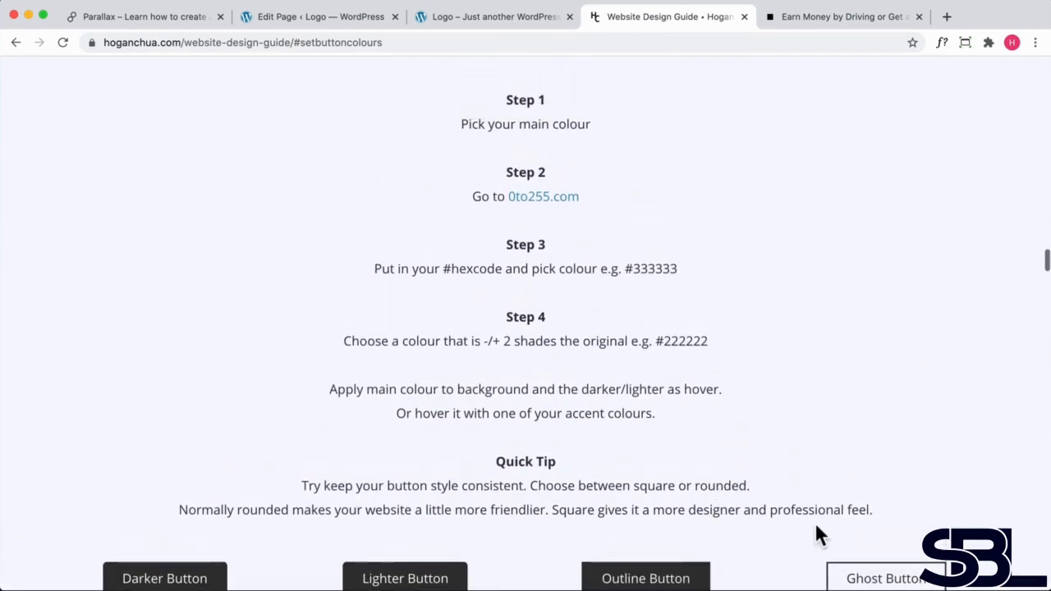
scroll(up, 3)
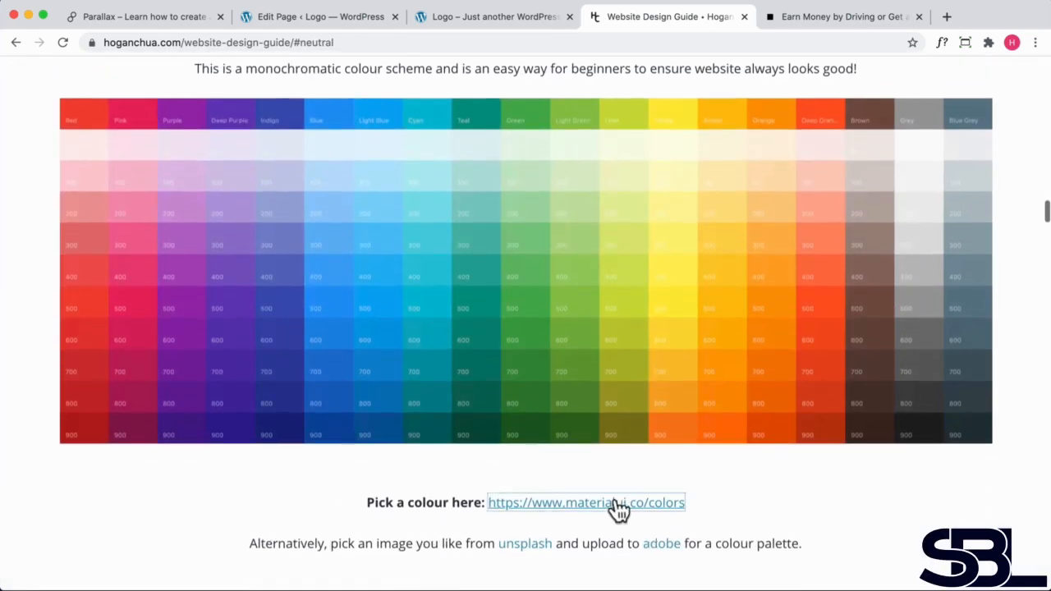
click(585, 502)
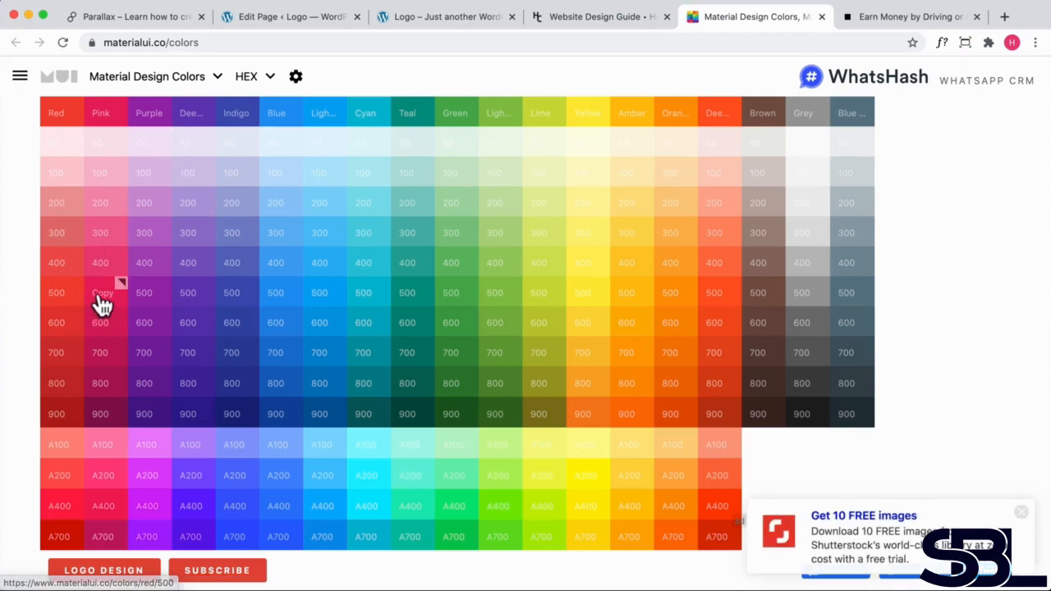
mouse_move(221, 302)
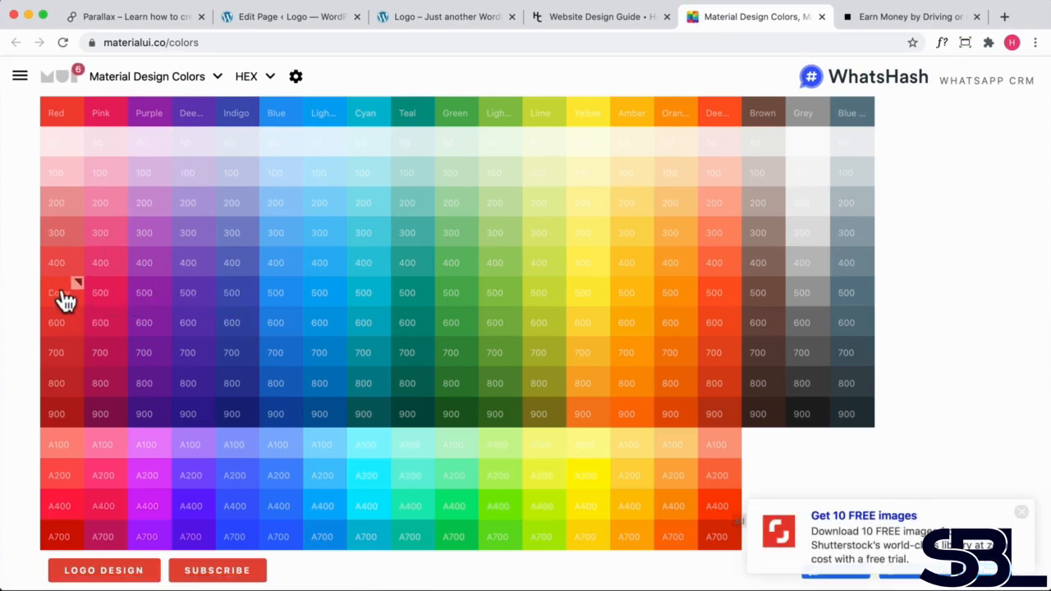
Copy a 500-level shade's hex code from the Material Design palette.
click(56, 292)
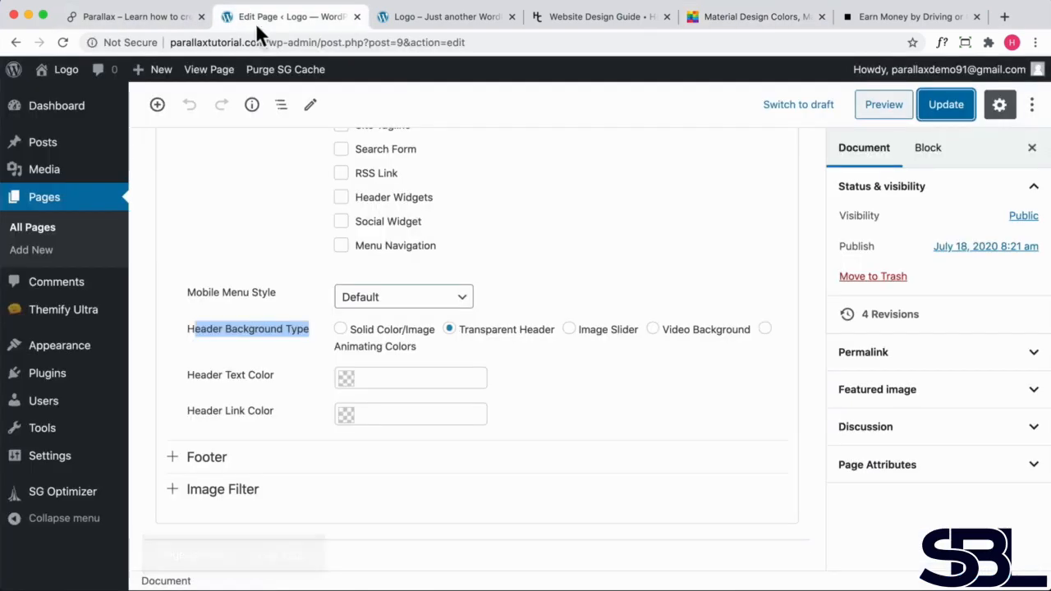
Set the button's normal background colour to pink #e91e63.
click(447, 17)
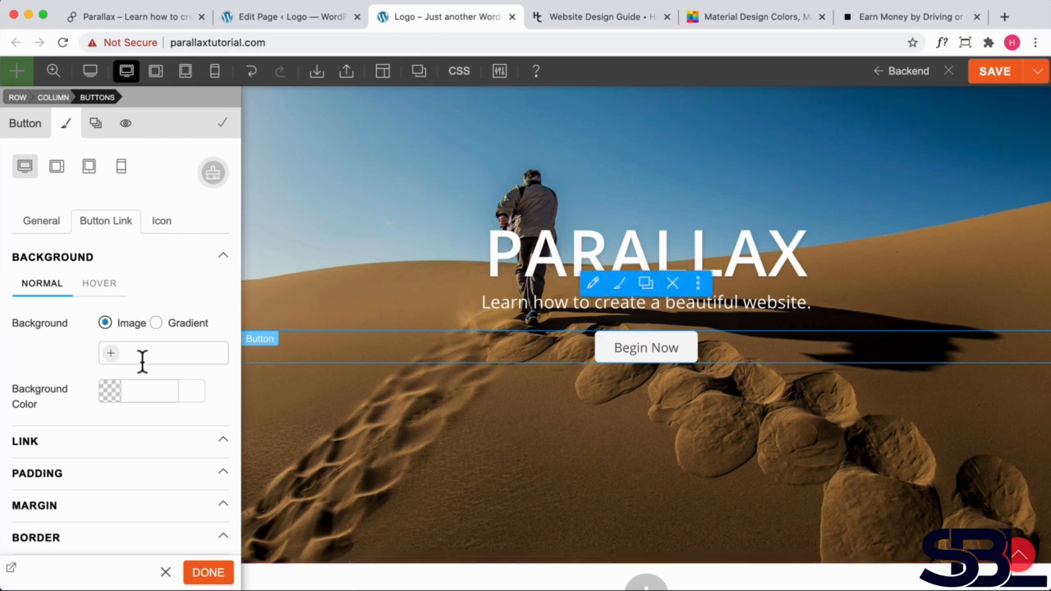
click(108, 391)
text(f44336)
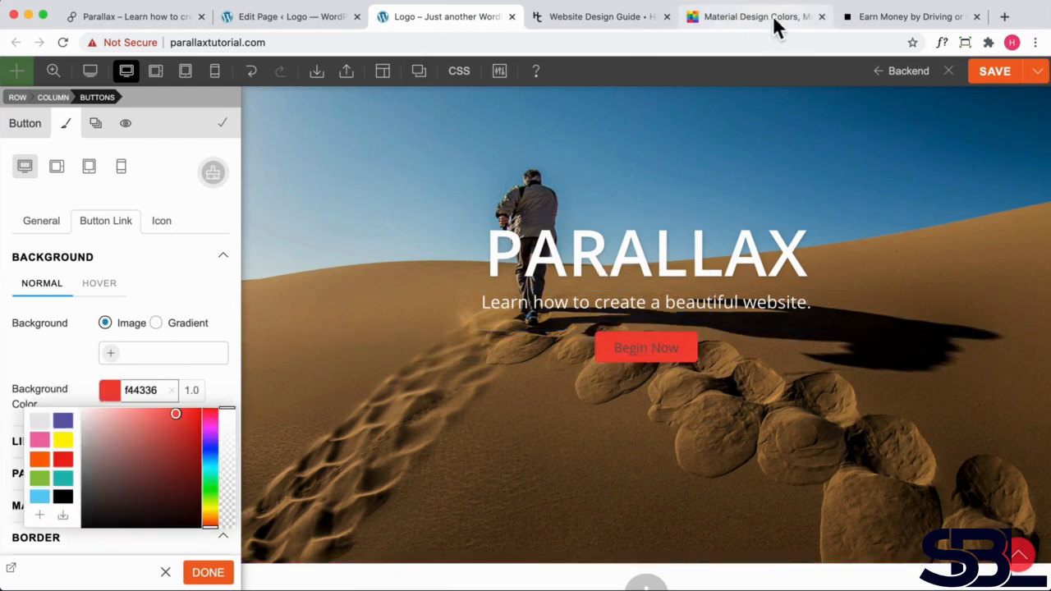
click(752, 17)
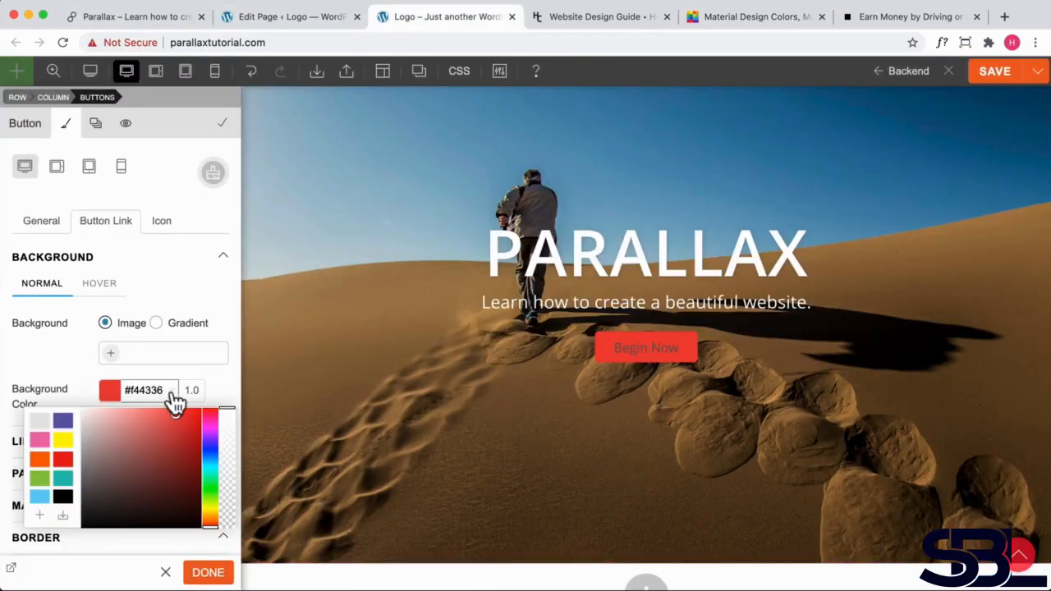
click(187, 418)
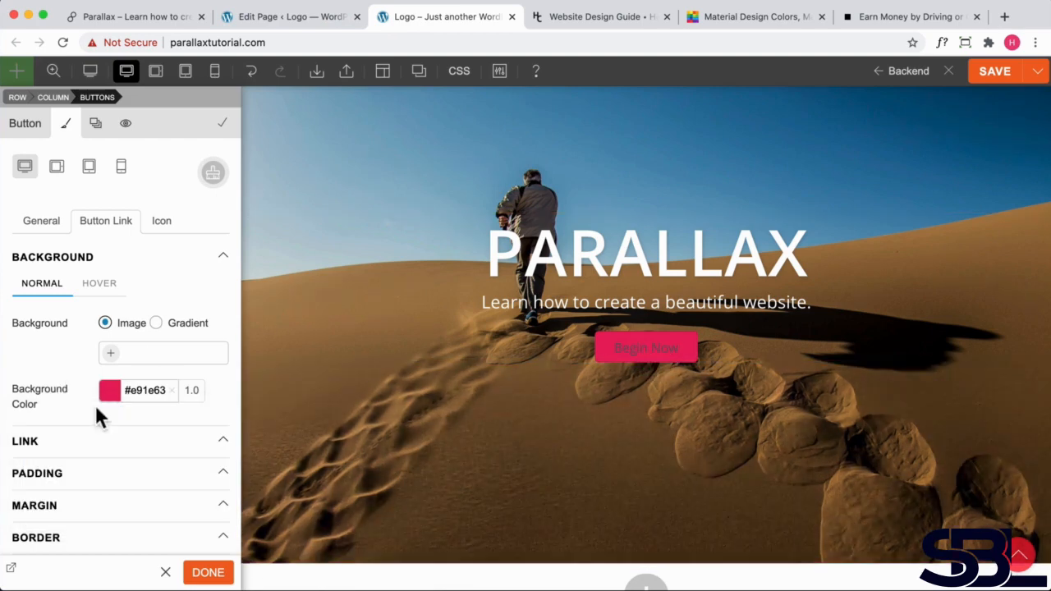
click(25, 440)
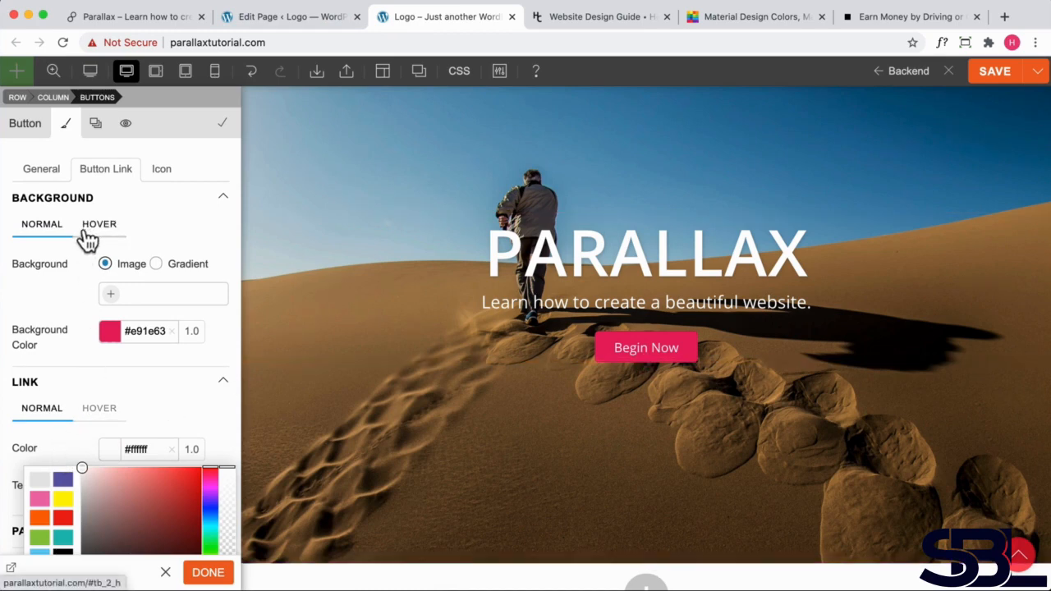
Switch the button's background settings to the Hover state.
click(99, 224)
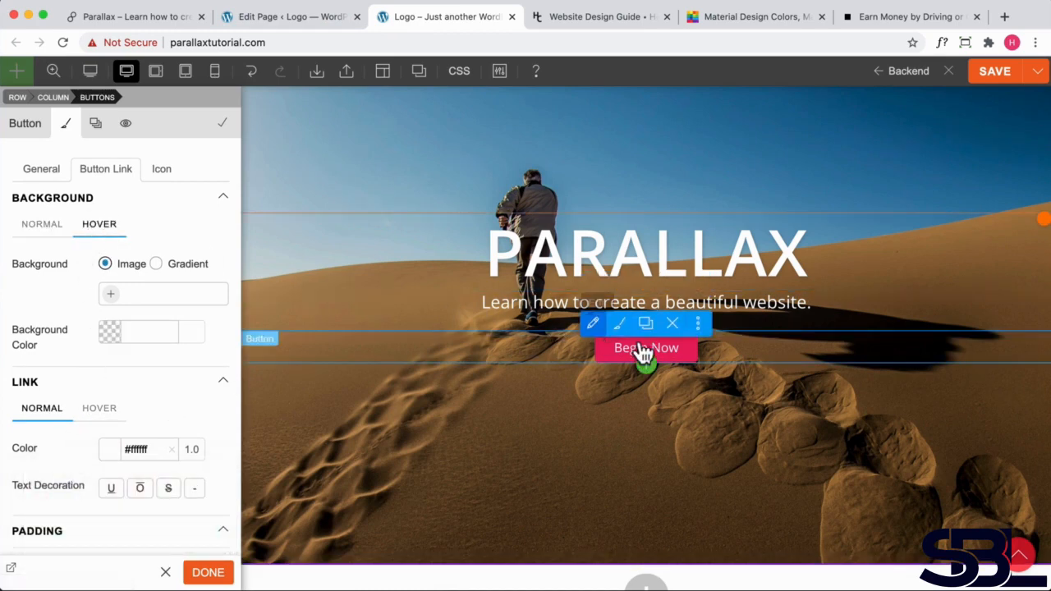
mouse_move(674, 365)
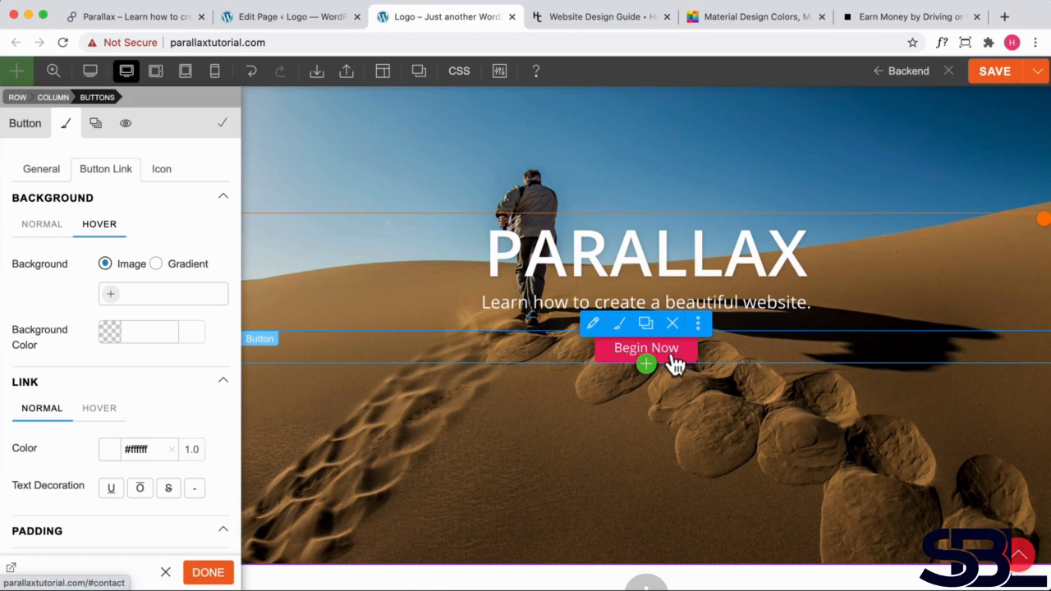
mouse_move(621, 358)
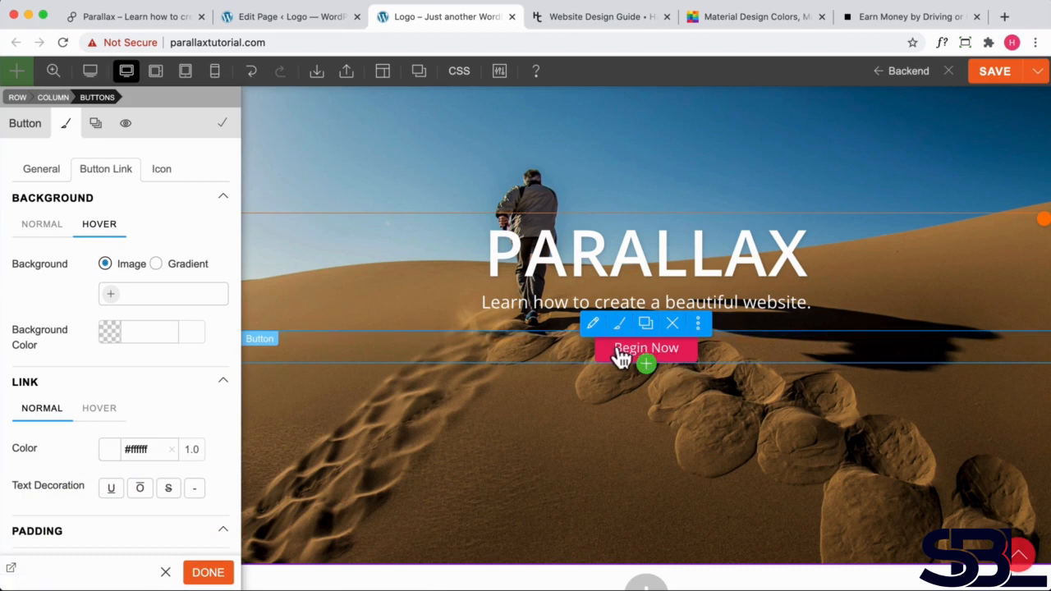
mouse_move(621, 357)
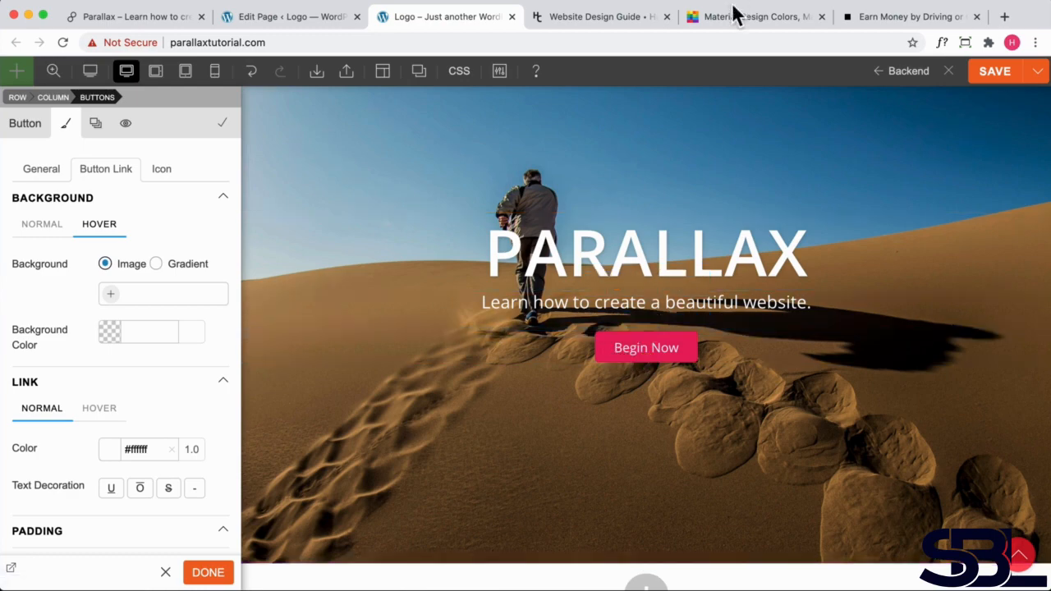
Copy Pink 400 from the palette and set the hover background colour to #ec407a.
click(753, 16)
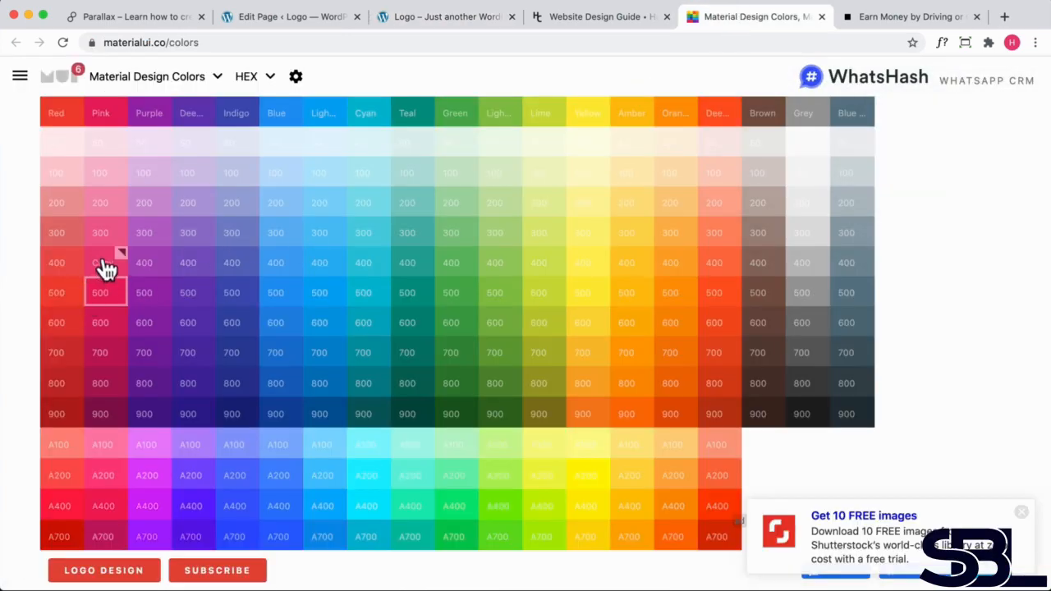
mouse_move(651, 287)
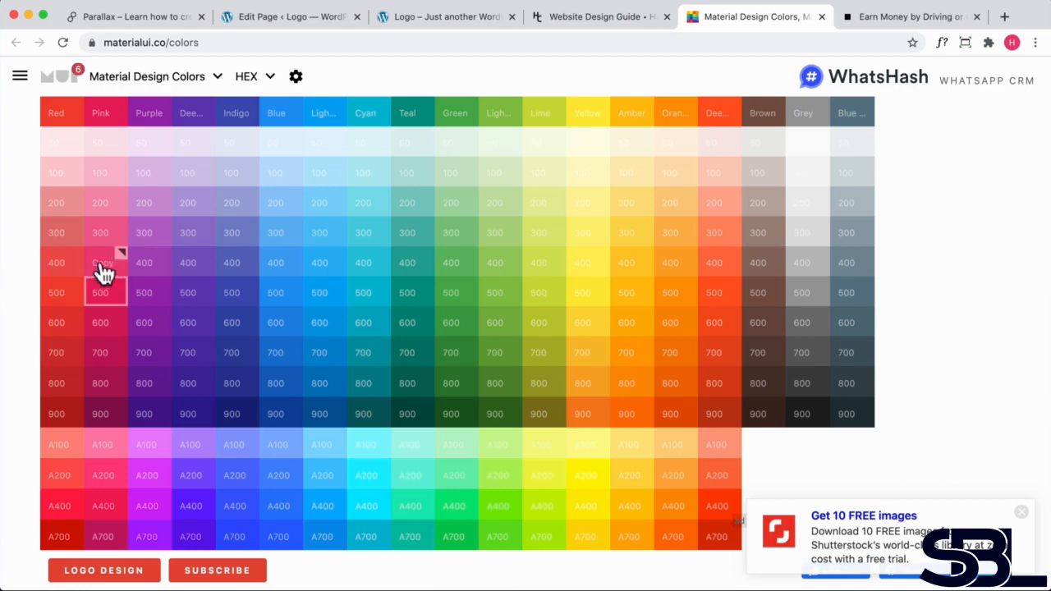
click(105, 263)
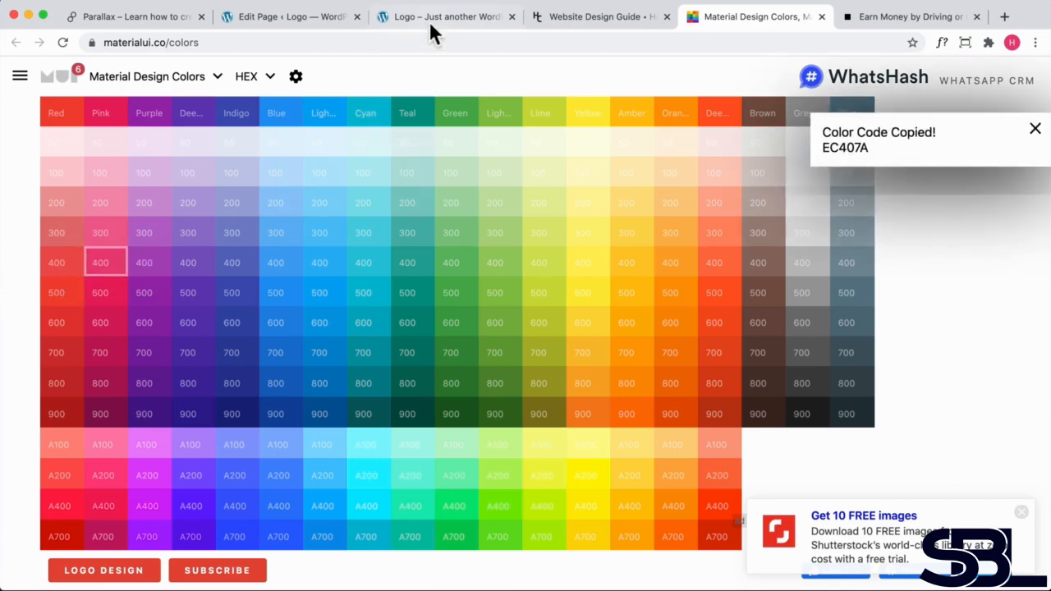
click(447, 16)
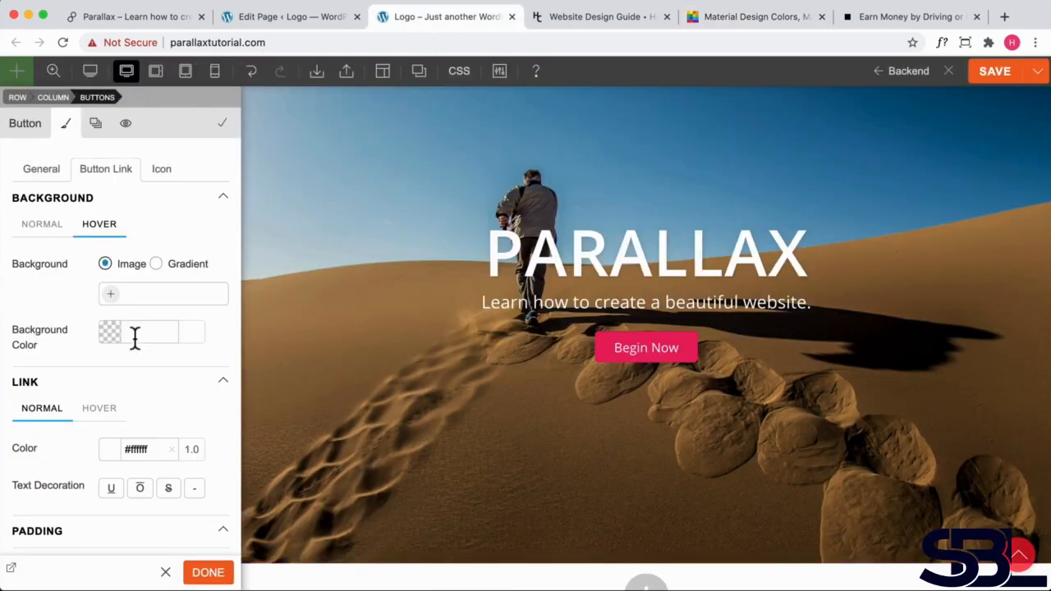
click(111, 332)
text(#ec407a)
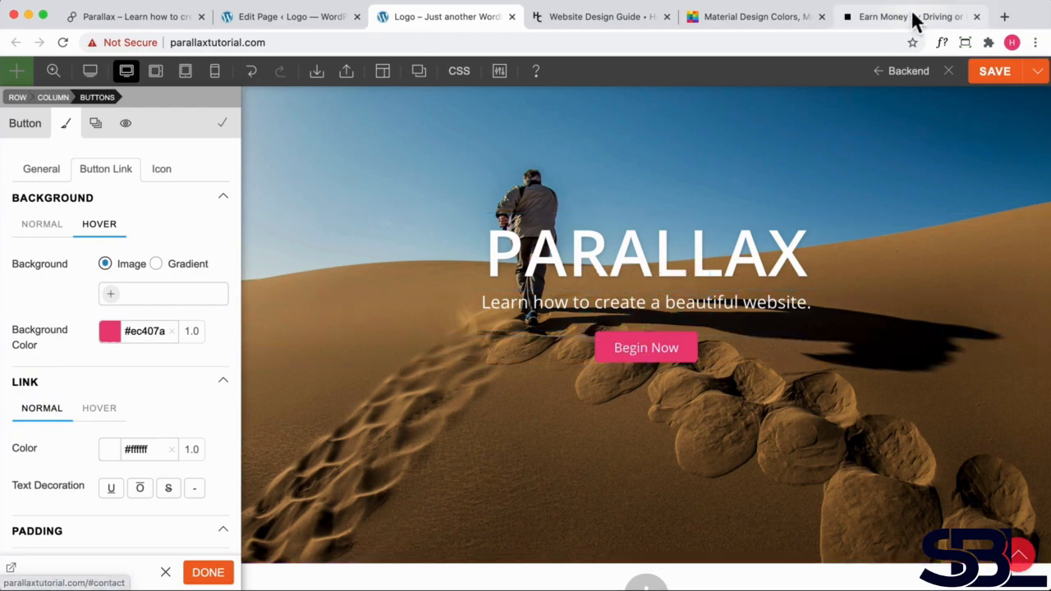
Review Uber's 'Sign up to drive' button as a reference, then return to the builder.
click(903, 17)
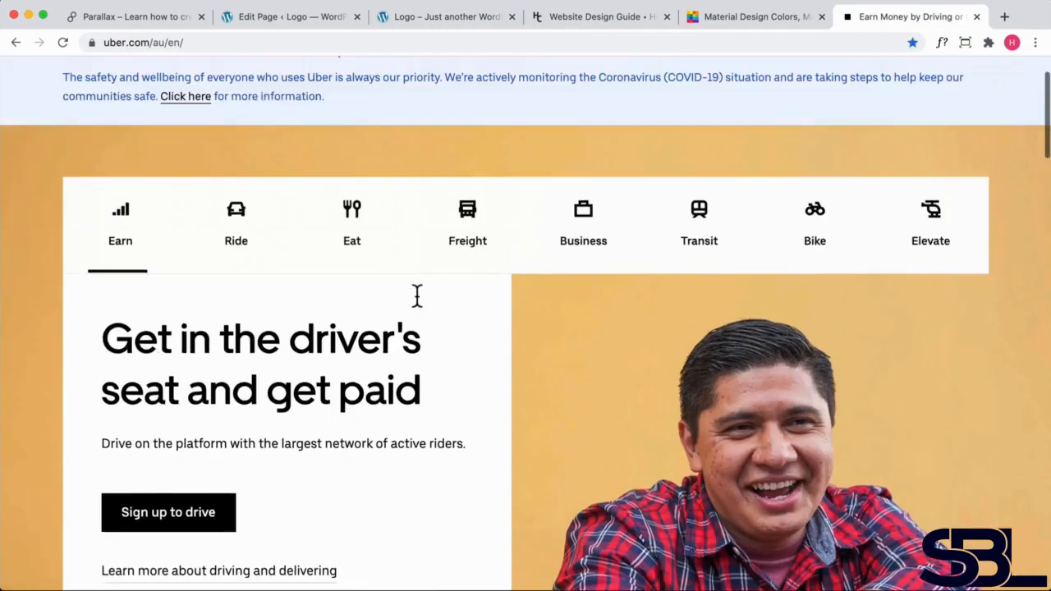
scroll(down, 3)
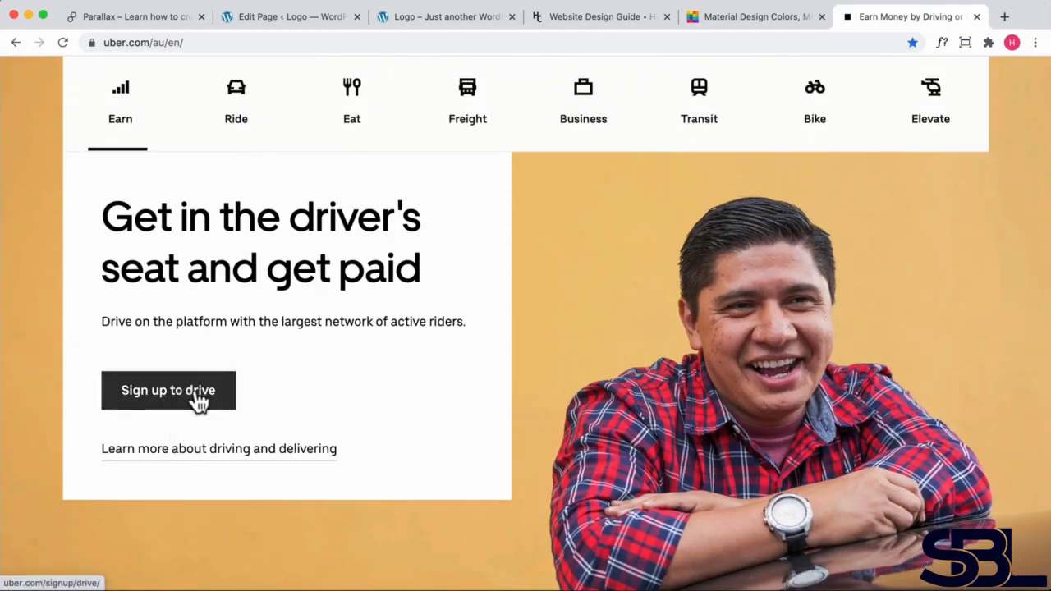
mouse_move(195, 407)
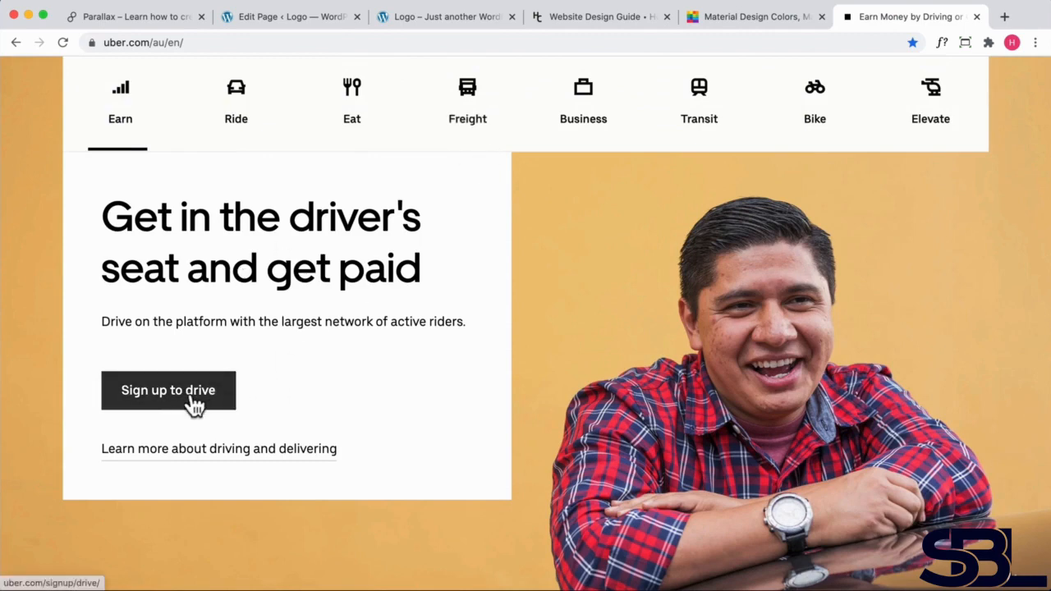
mouse_move(226, 107)
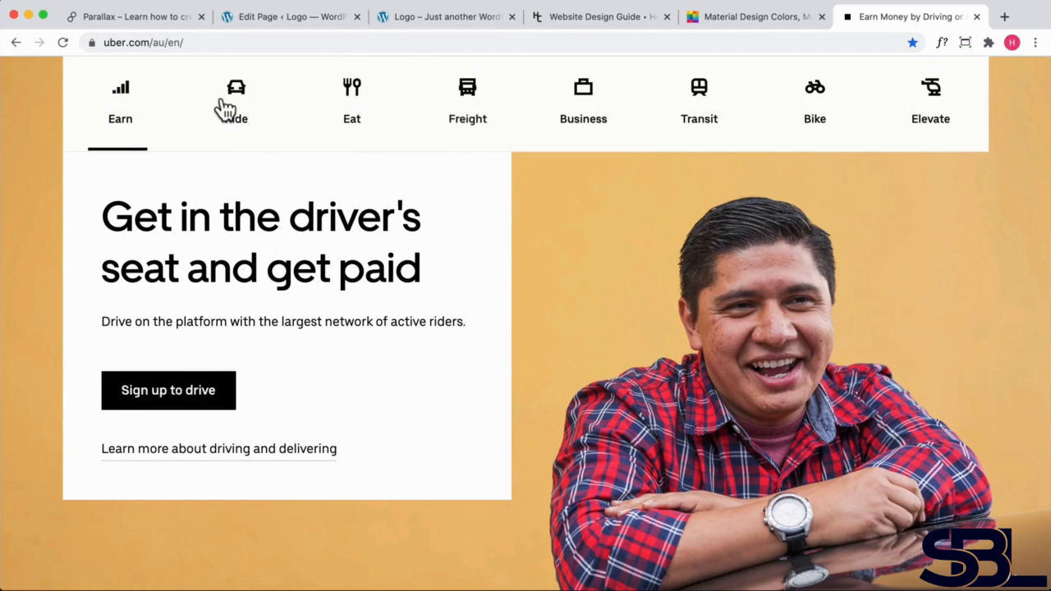
click(447, 17)
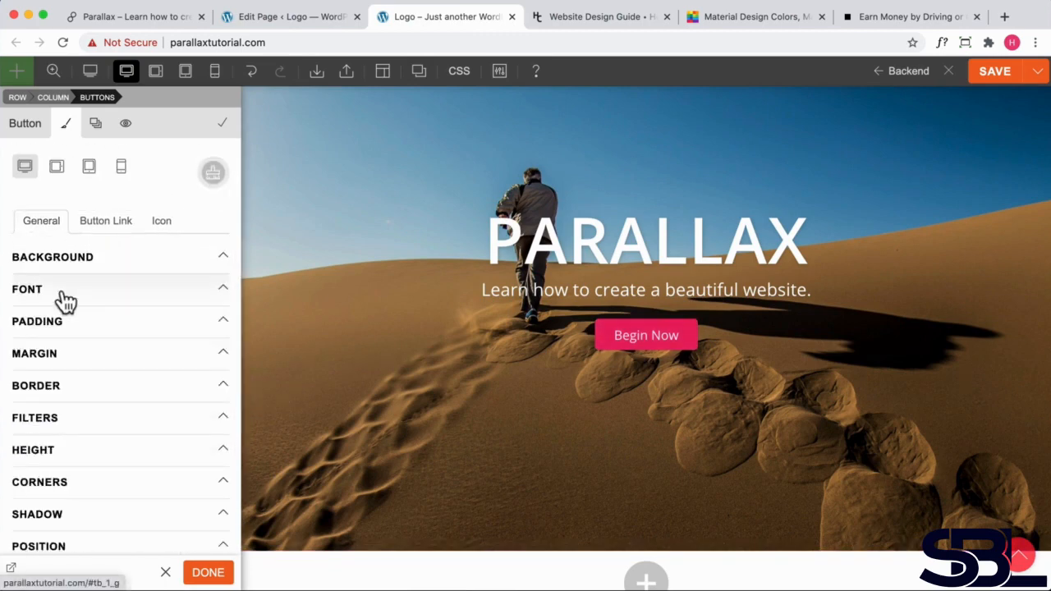
Make the button text uppercase with 2px letter spacing.
click(26, 289)
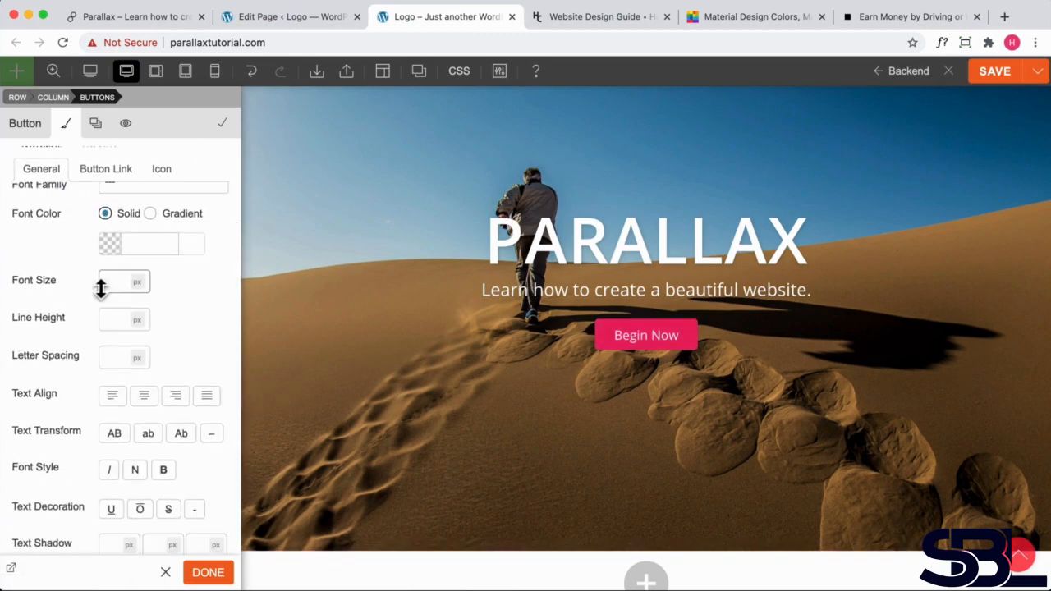
click(113, 434)
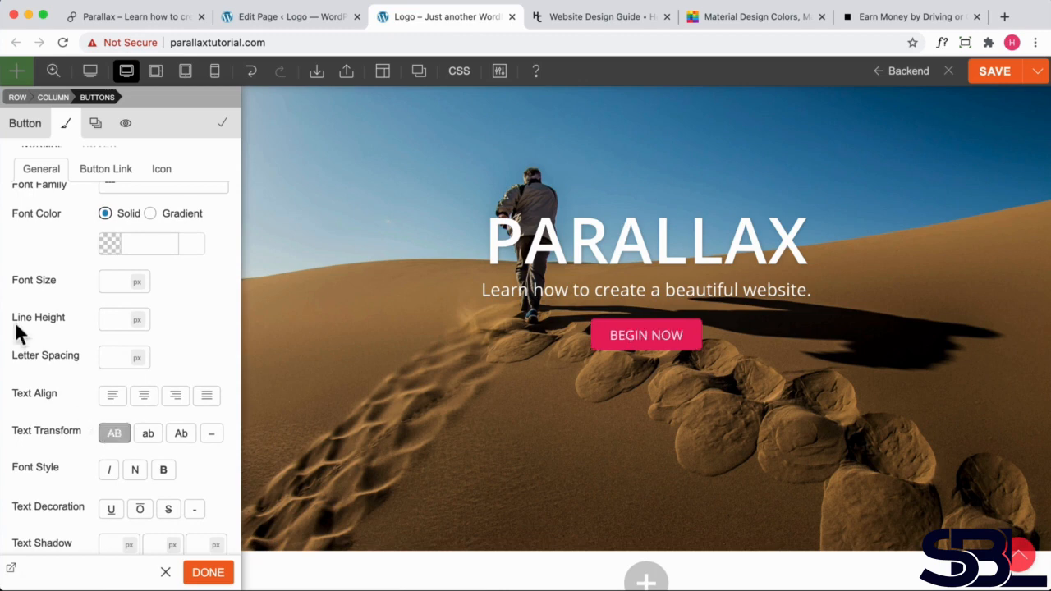
mouse_move(111, 279)
text(14)
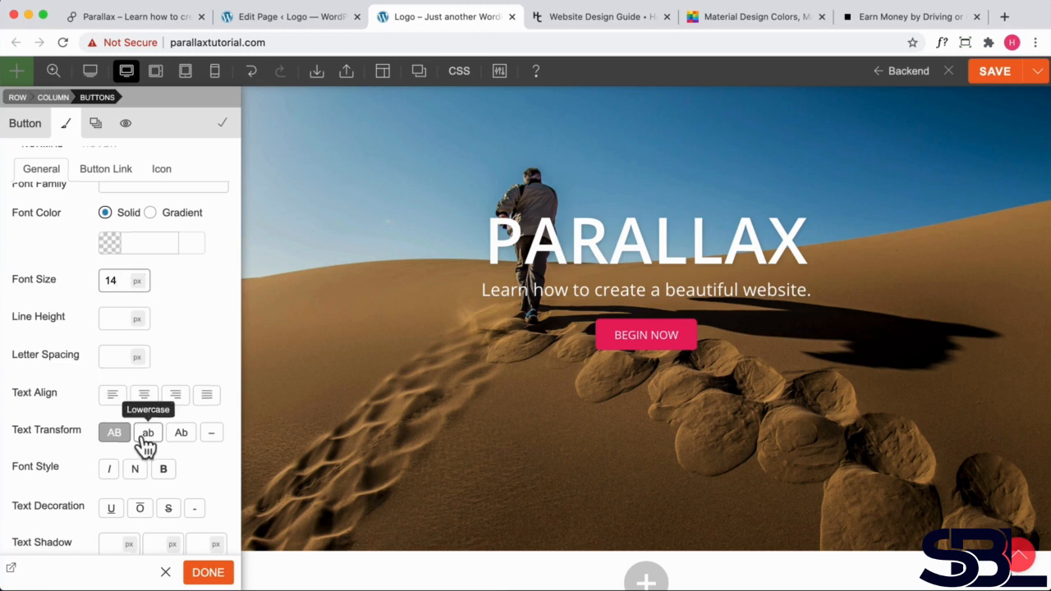
scroll(down, 3)
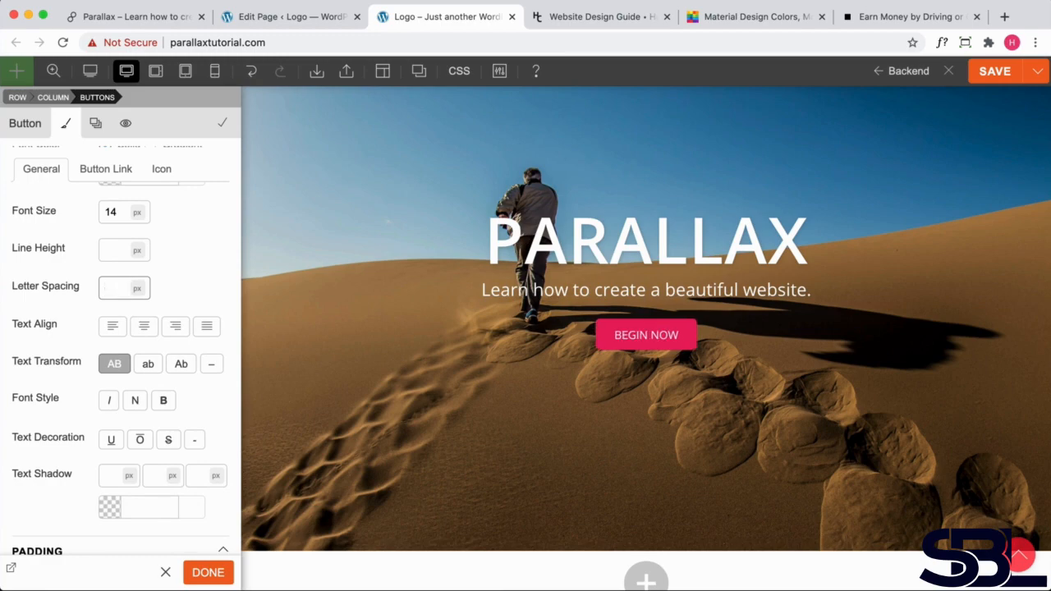
text(2)
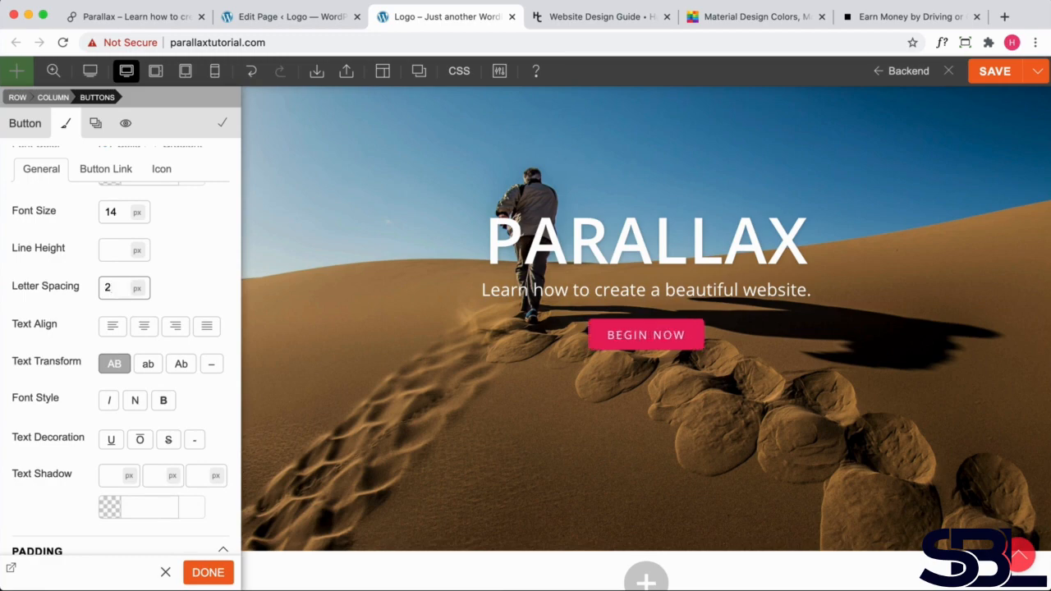
click(645, 335)
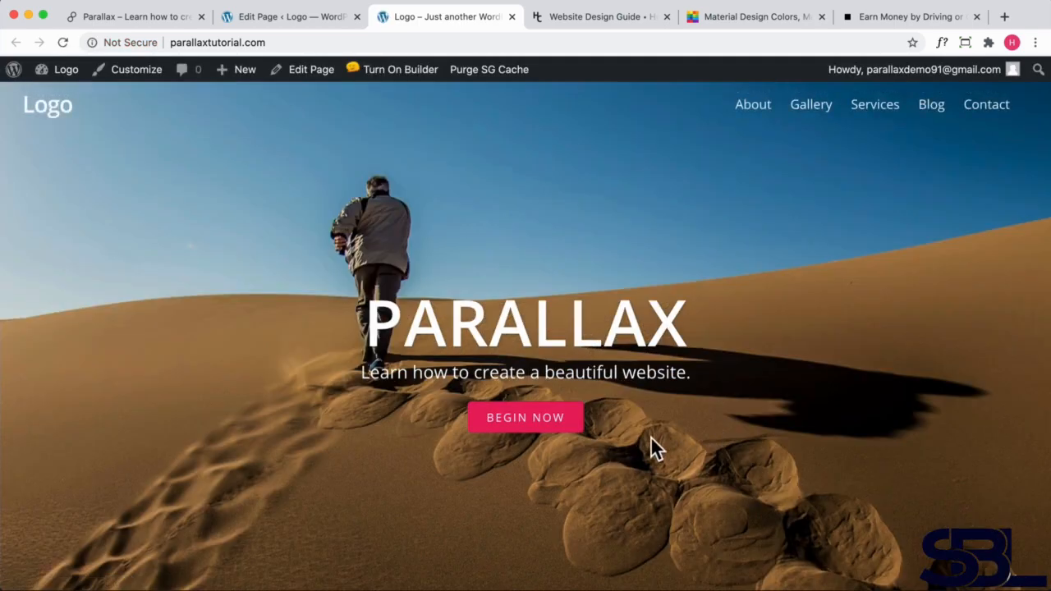
mouse_move(600, 429)
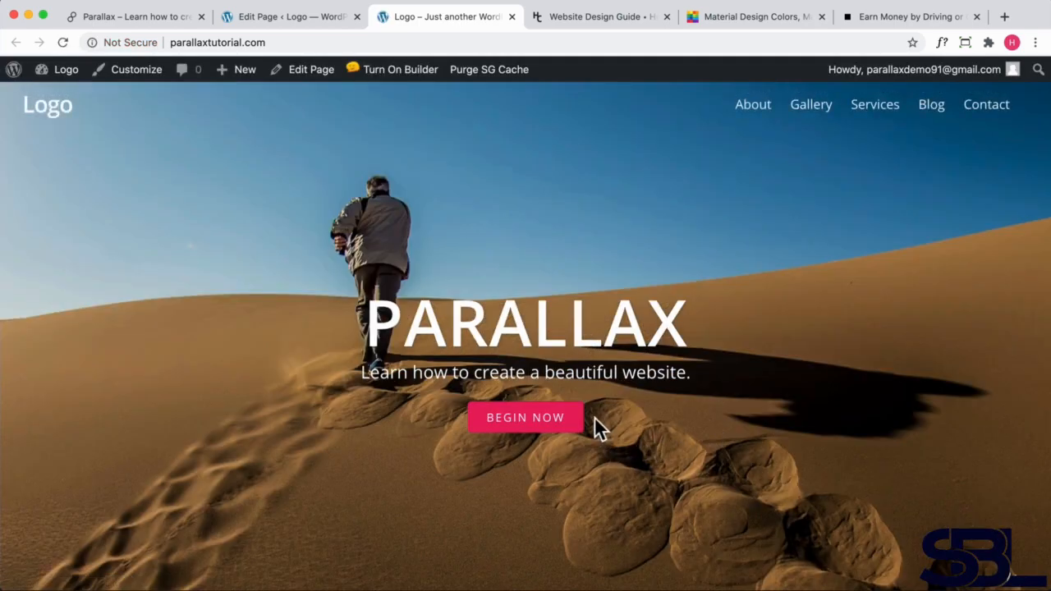